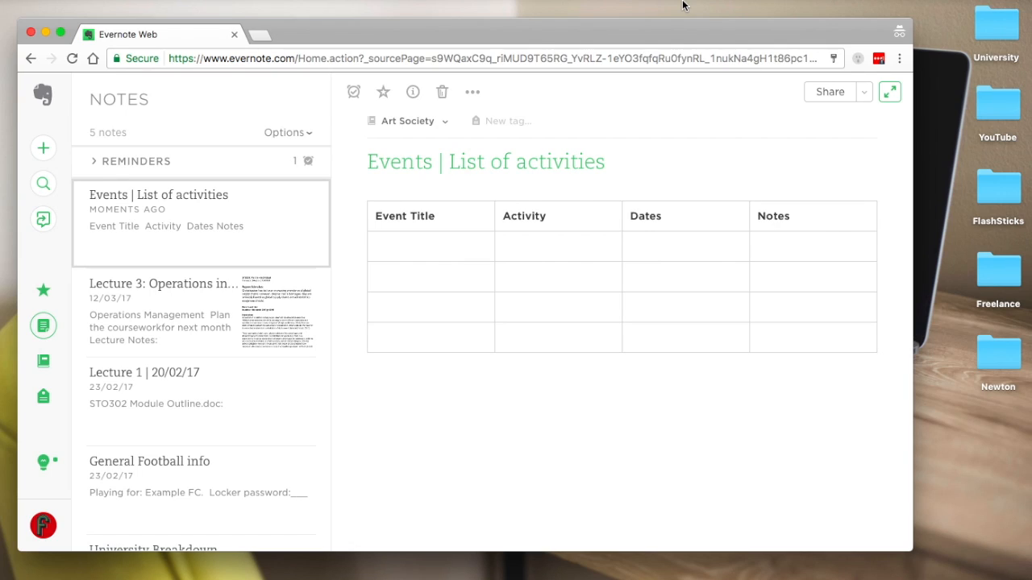
# Open the Events | List of activities note from the Art Society notebook
pyautogui.click(43, 362)
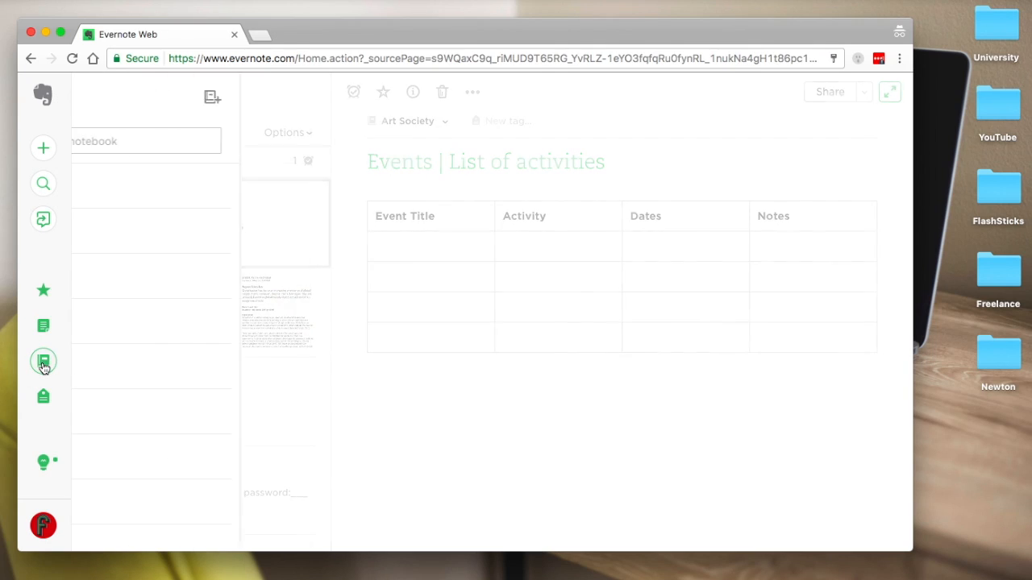
pyautogui.click(43, 361)
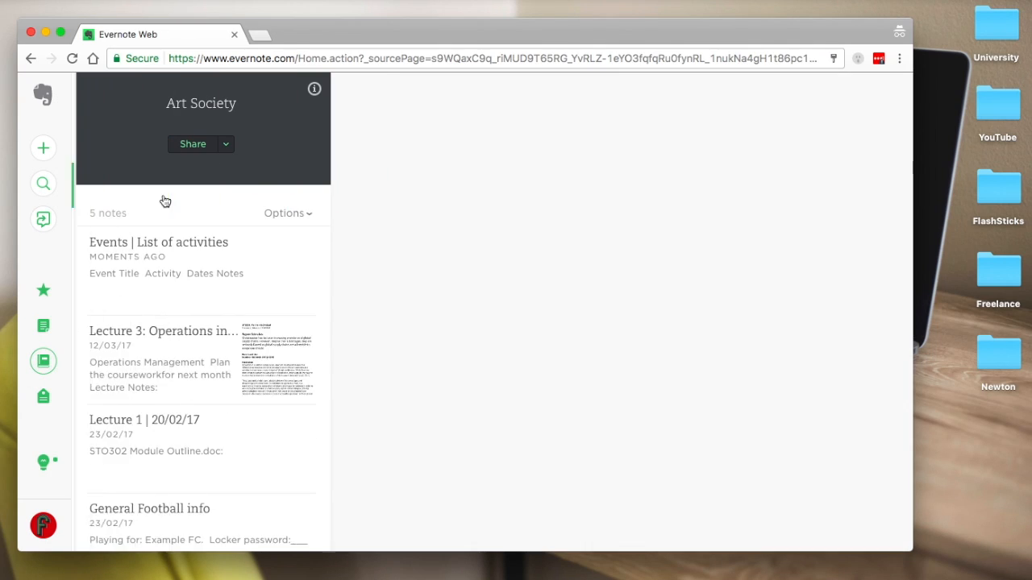
pyautogui.click(159, 242)
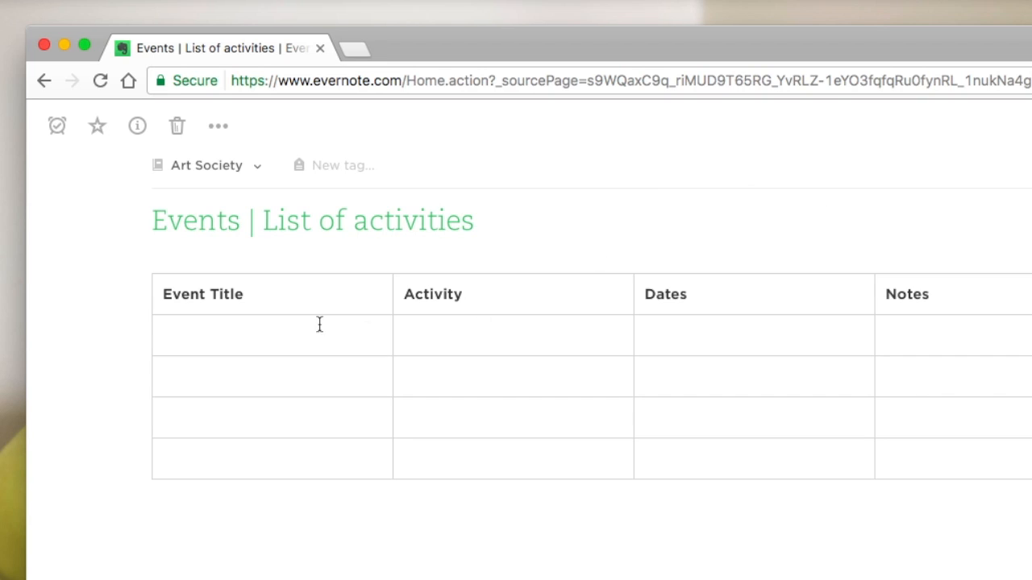
# Fill the first table row: Charity Event for Cancer Research, Sponsored 24hr Art Competition, 24th April - 25th April
pyautogui.click(271, 335)
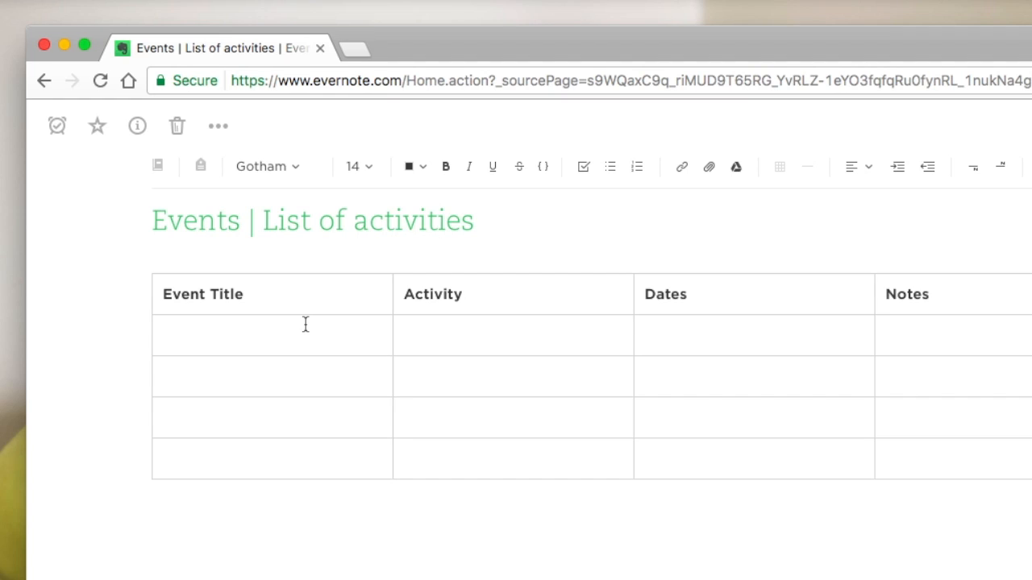
pyautogui.moveTo(292, 285)
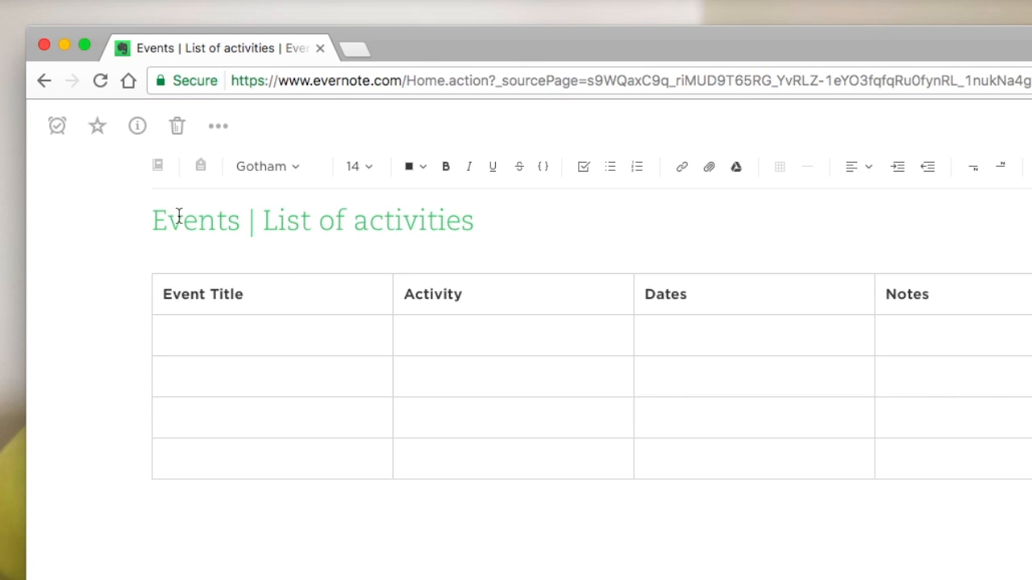
pyautogui.moveTo(780, 169)
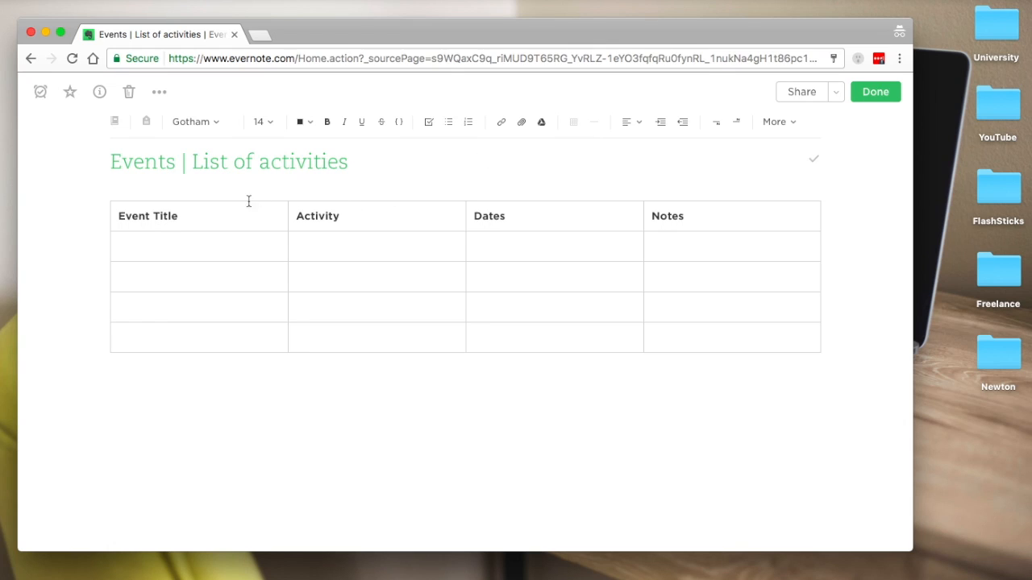
pyautogui.moveTo(426, 248)
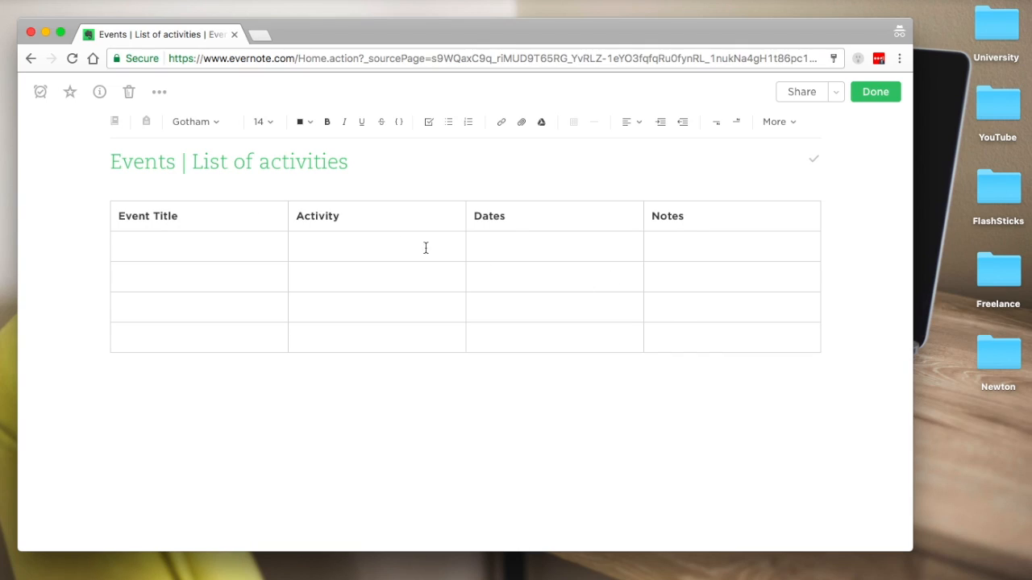
pyautogui.moveTo(222, 349)
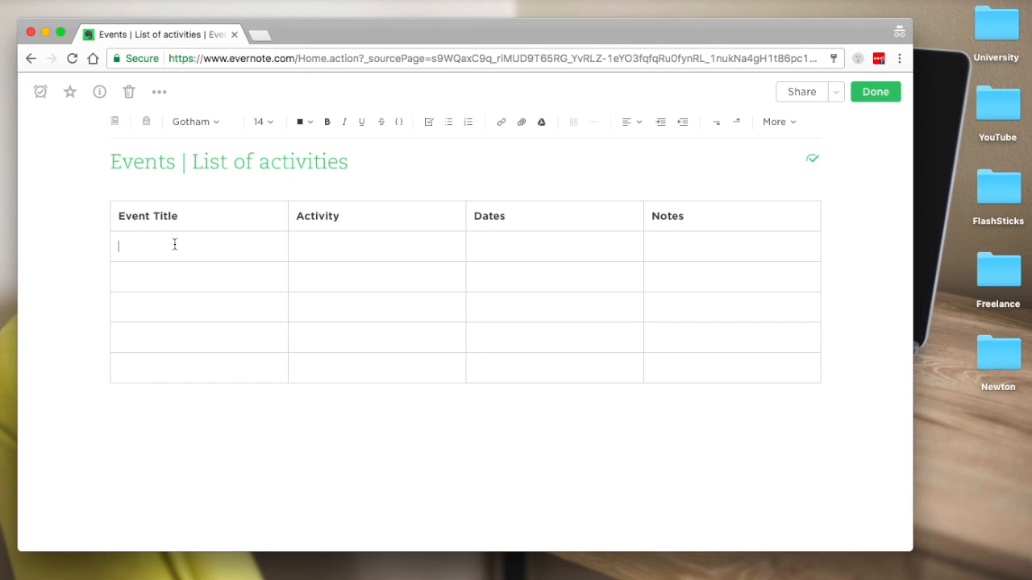
pyautogui.write('Charity Event f')
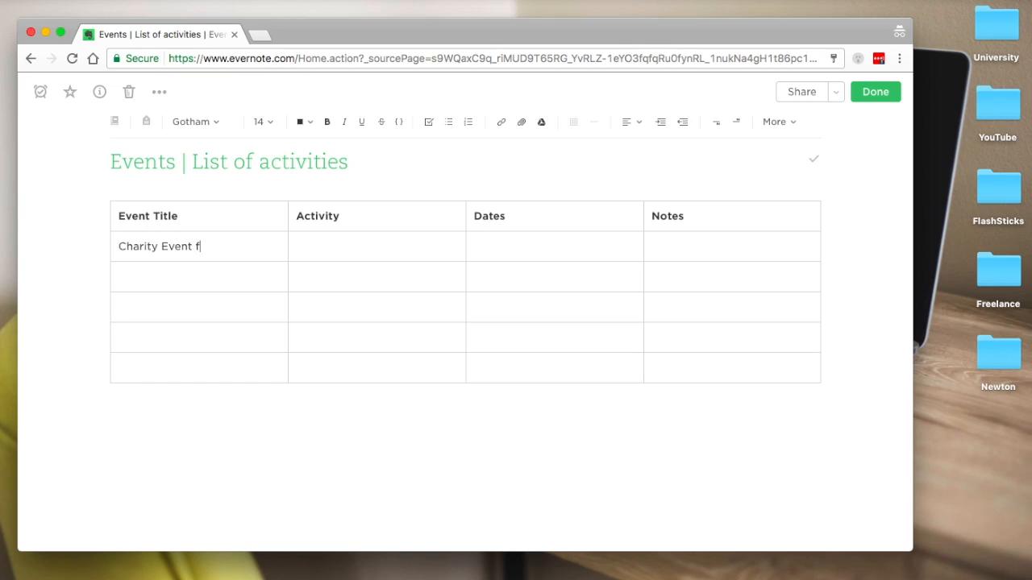
pyautogui.write('or Cancer R')
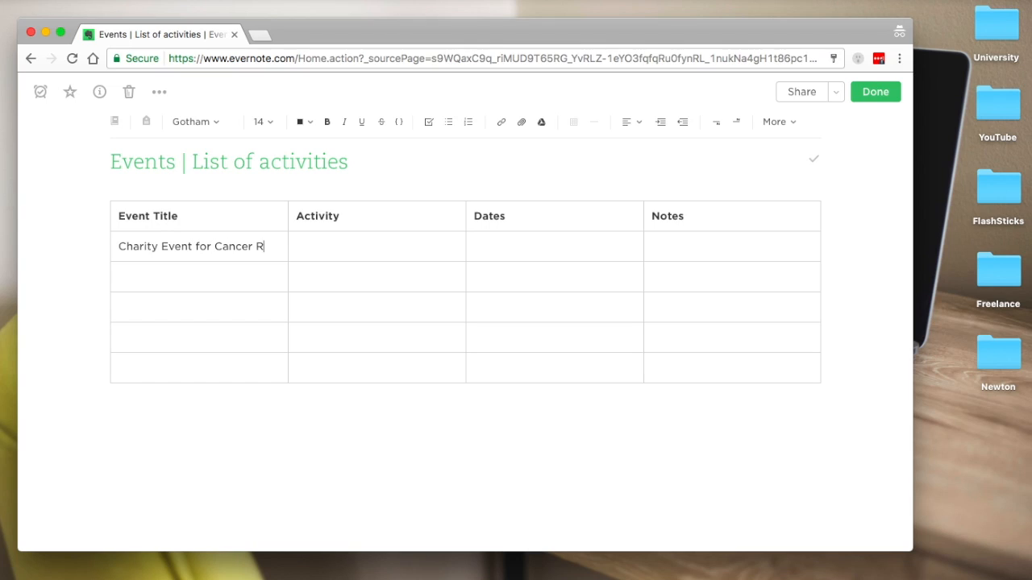
pyautogui.write('esearch')
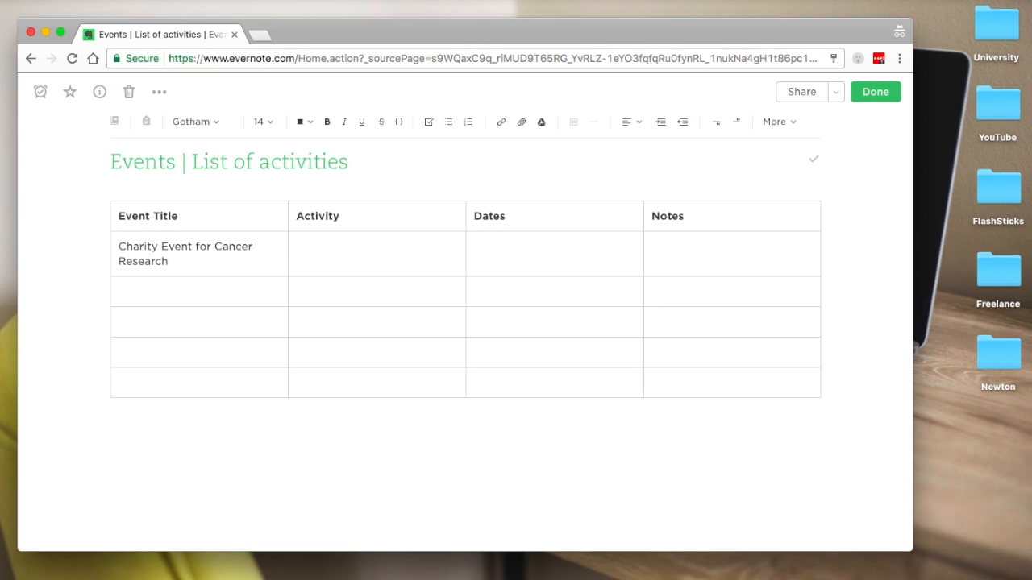
pyautogui.write('R')
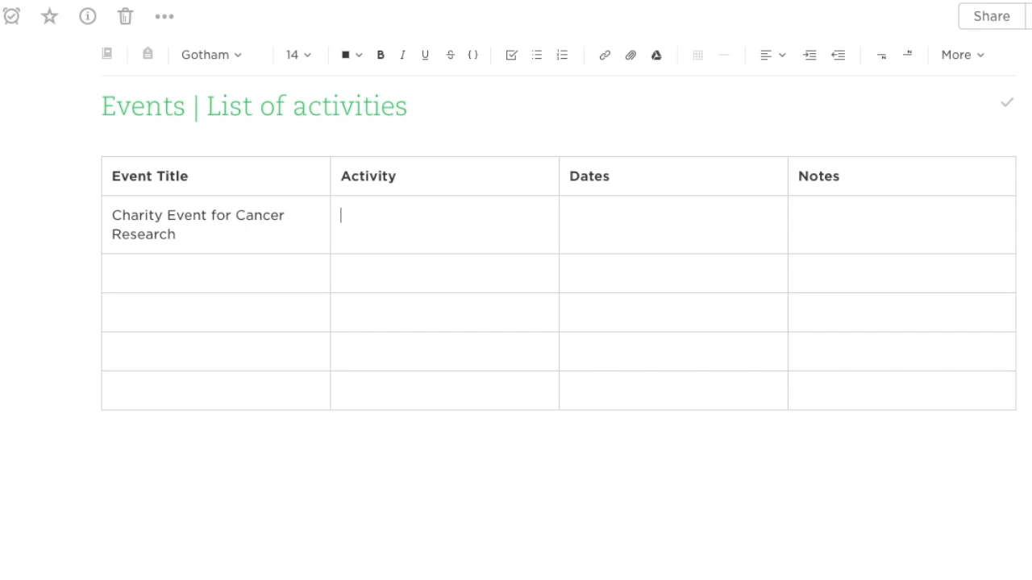
pyautogui.write('Sponsored')
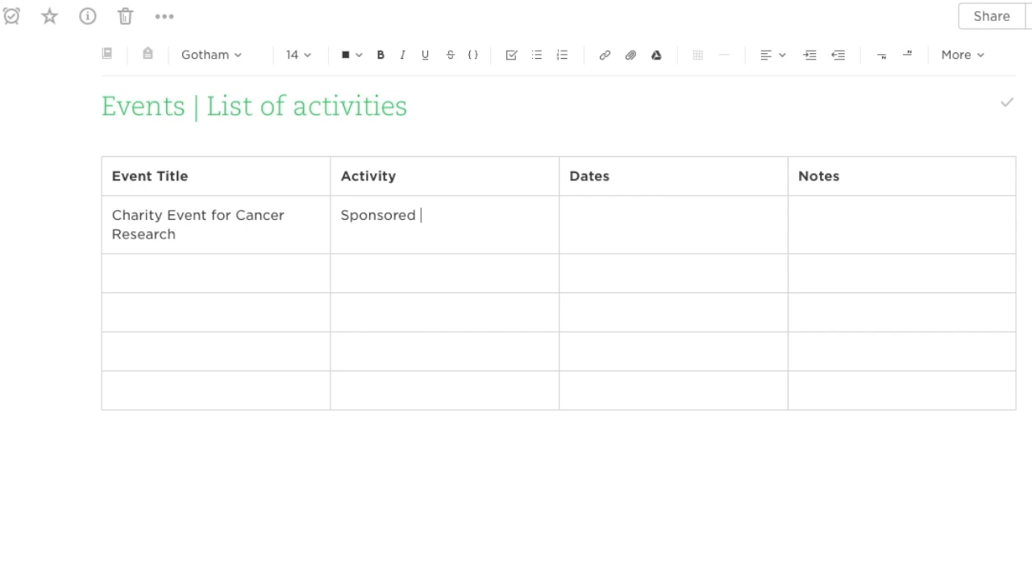
pyautogui.write('24hr Art')
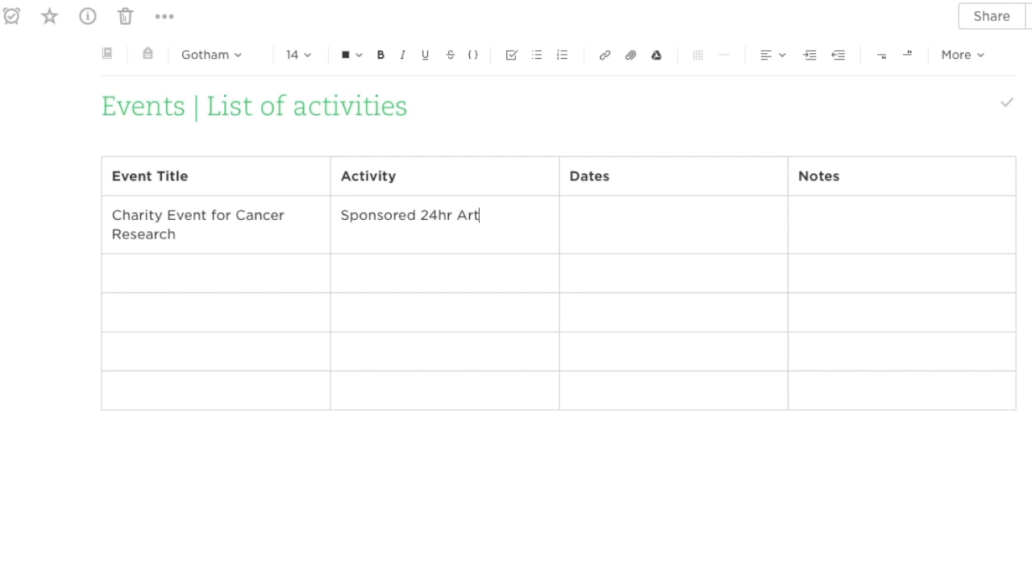
pyautogui.write('Competition')
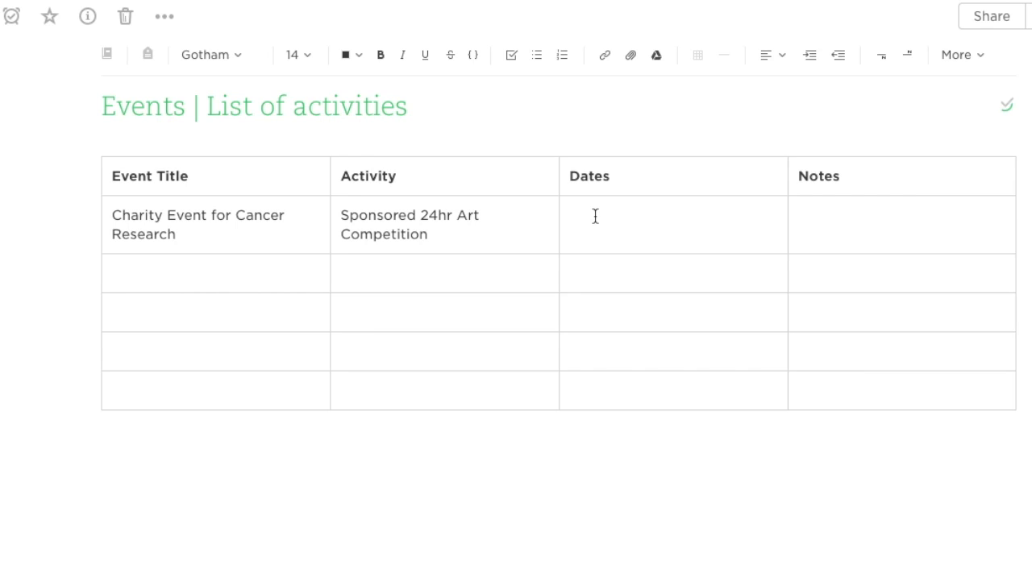
pyautogui.write('24th April -')
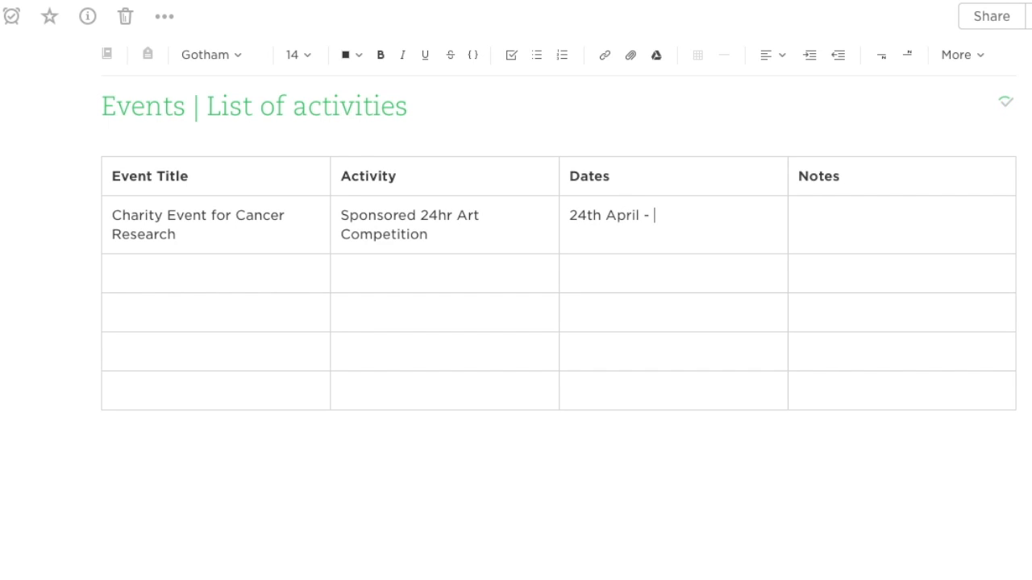
pyautogui.write('25th')
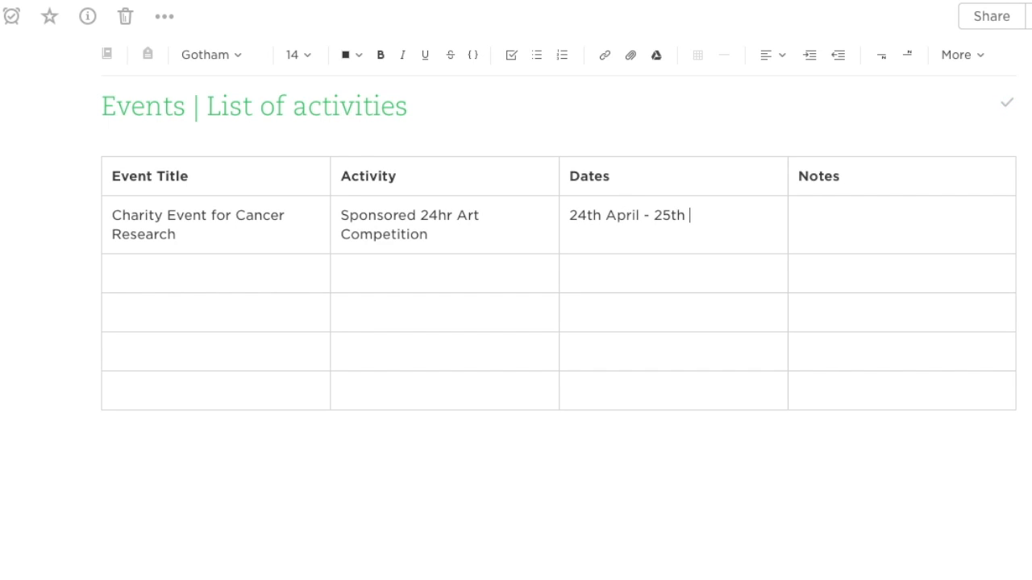
pyautogui.write('April')
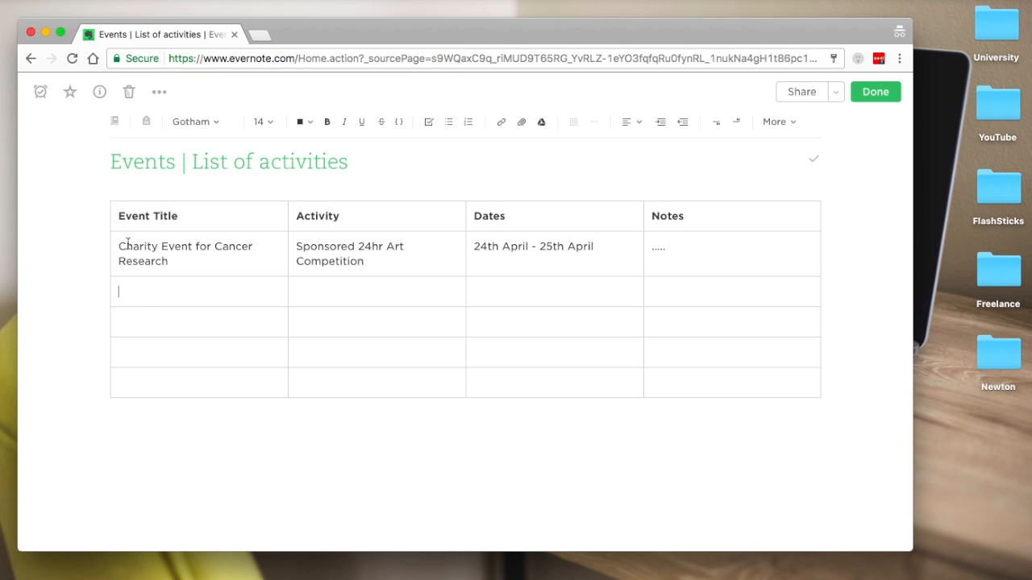
pyautogui.moveTo(381, 287)
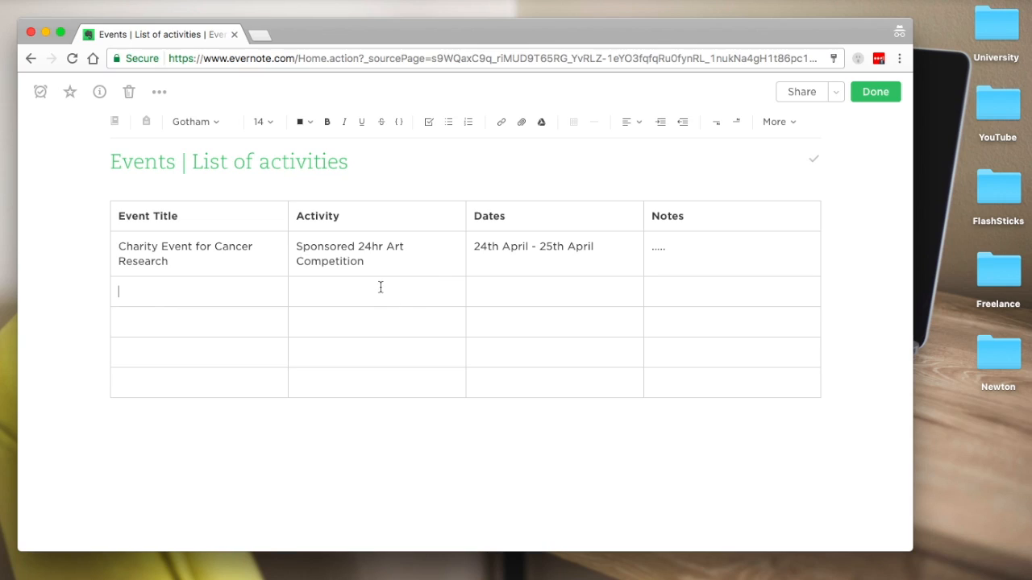
pyautogui.moveTo(416, 403)
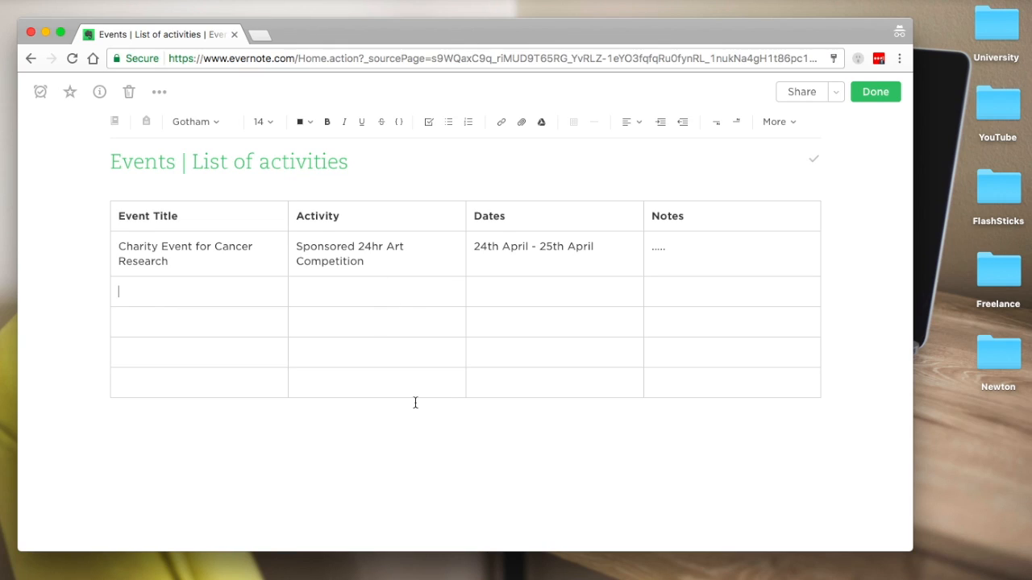
pyautogui.moveTo(500, 484)
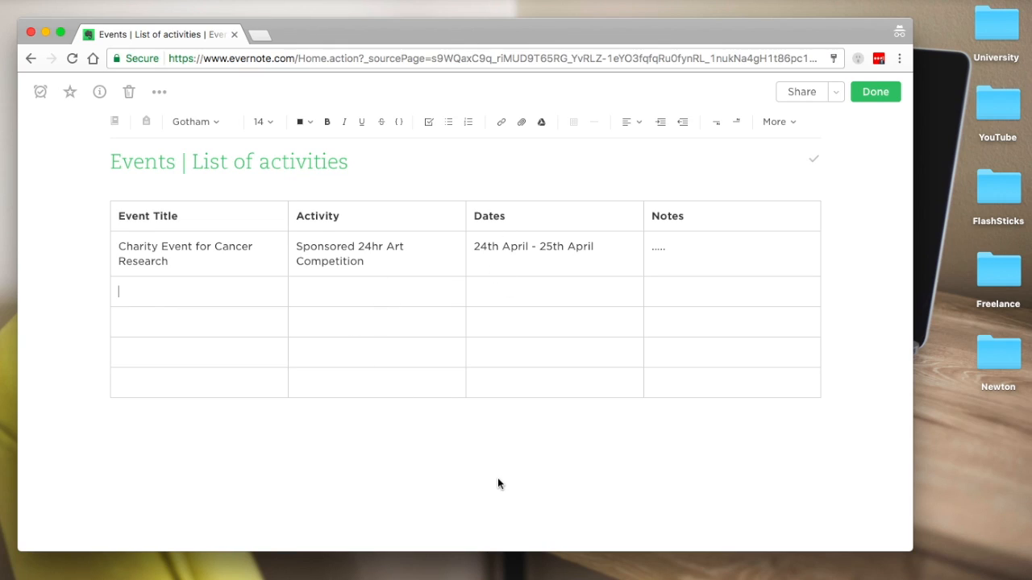
# Give the events note a public link and a reminder, then return to the notebook list
pyautogui.click(507, 292)
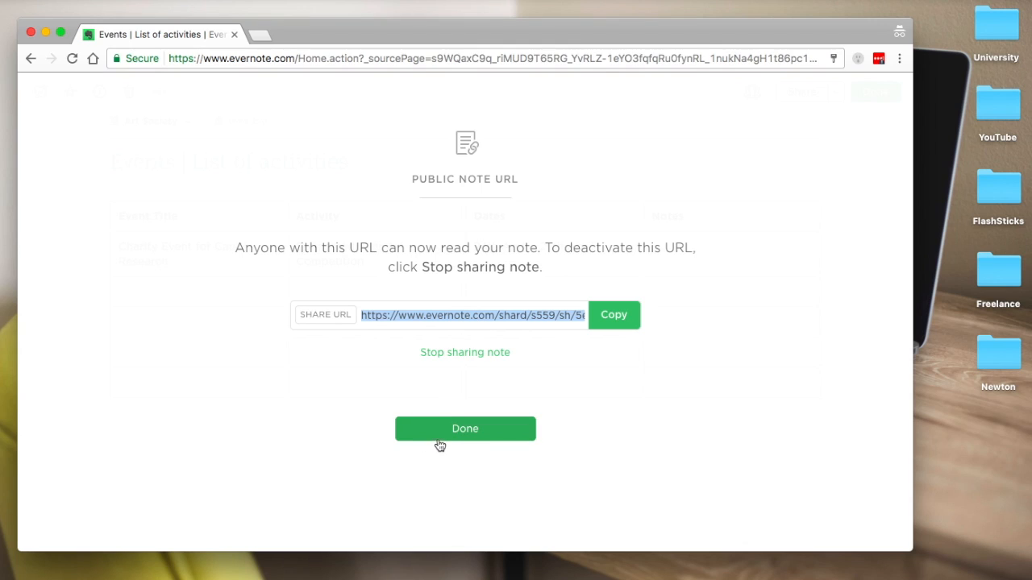
pyautogui.click(465, 429)
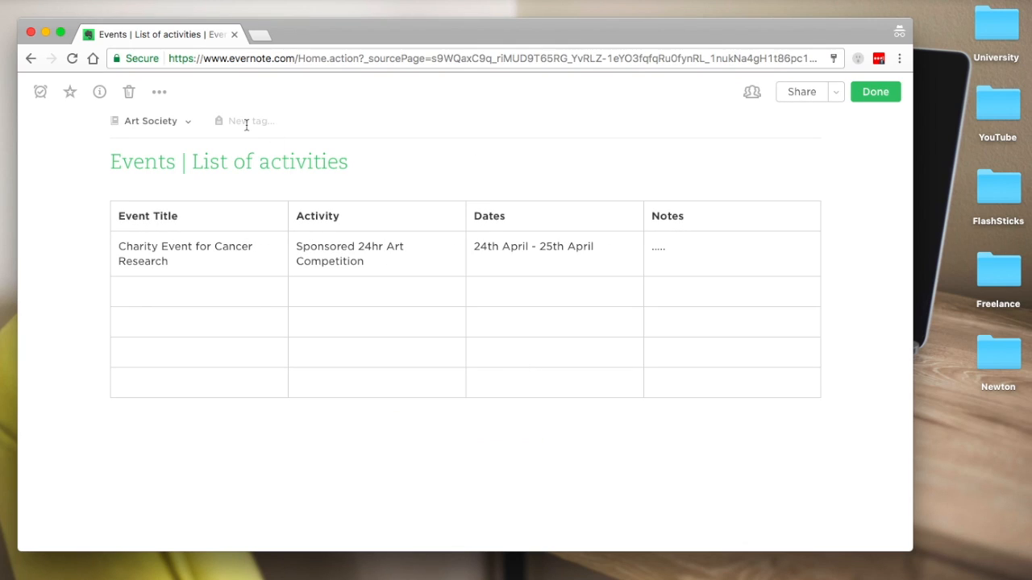
pyautogui.moveTo(92, 98)
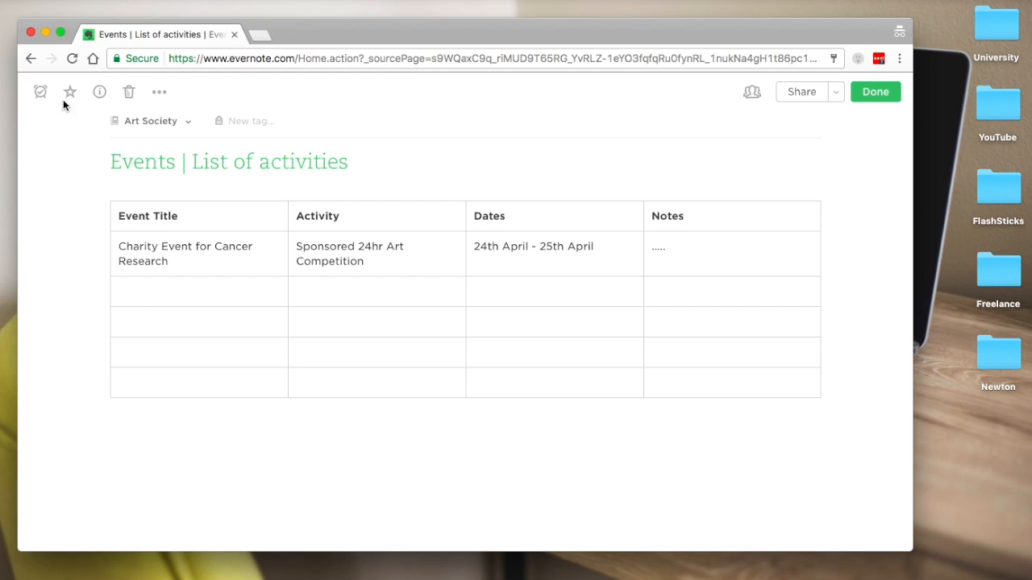
pyautogui.click(40, 92)
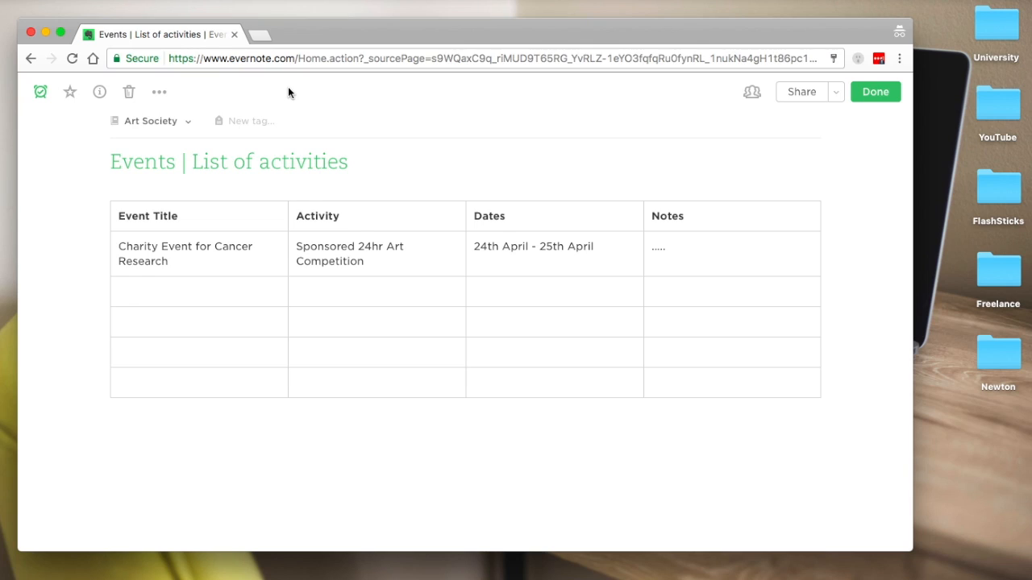
pyautogui.moveTo(158, 122)
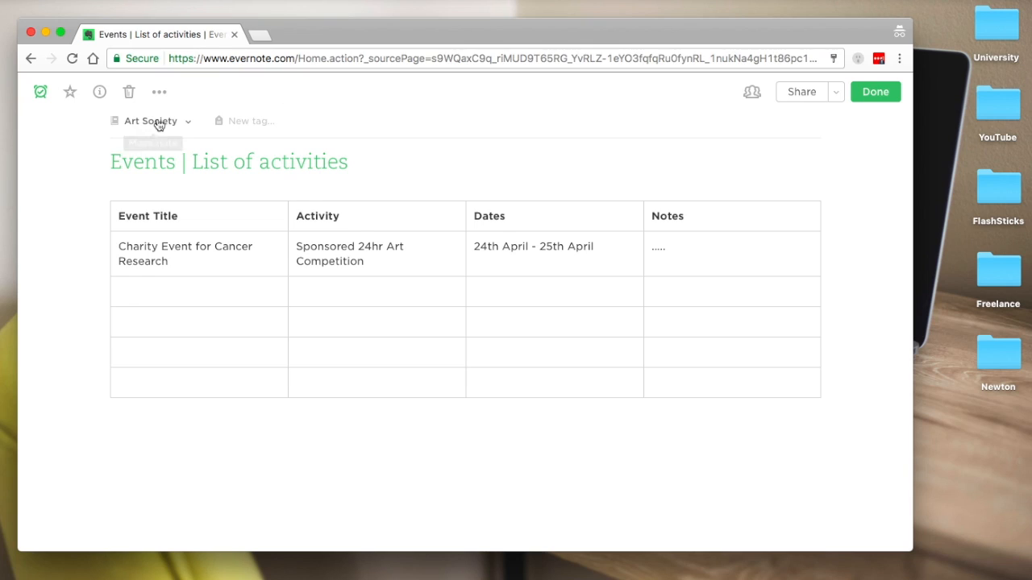
pyautogui.click(886, 92)
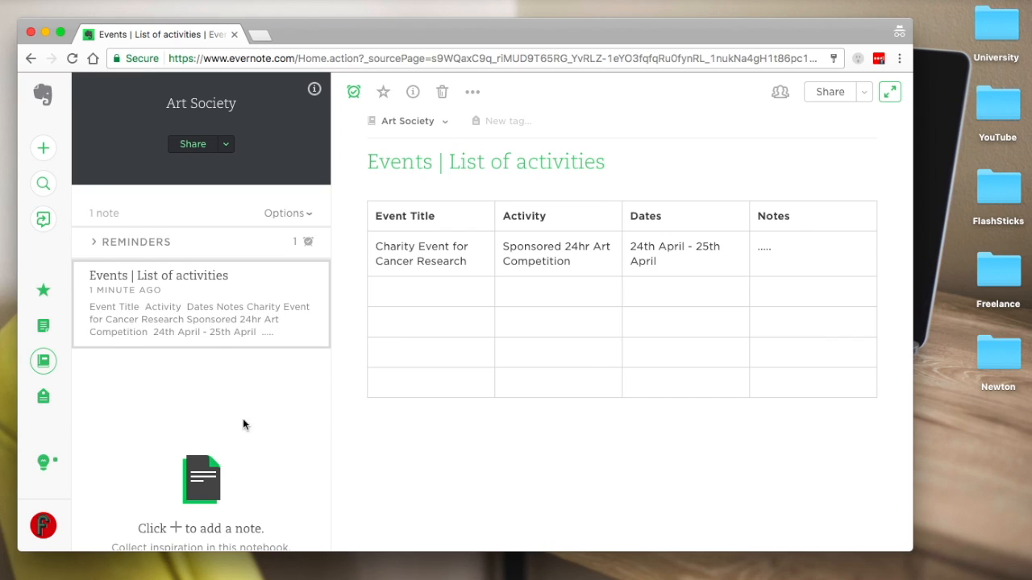
# Open account Settings and select the 'Email Notes to' address in Account Summary
pyautogui.click(44, 525)
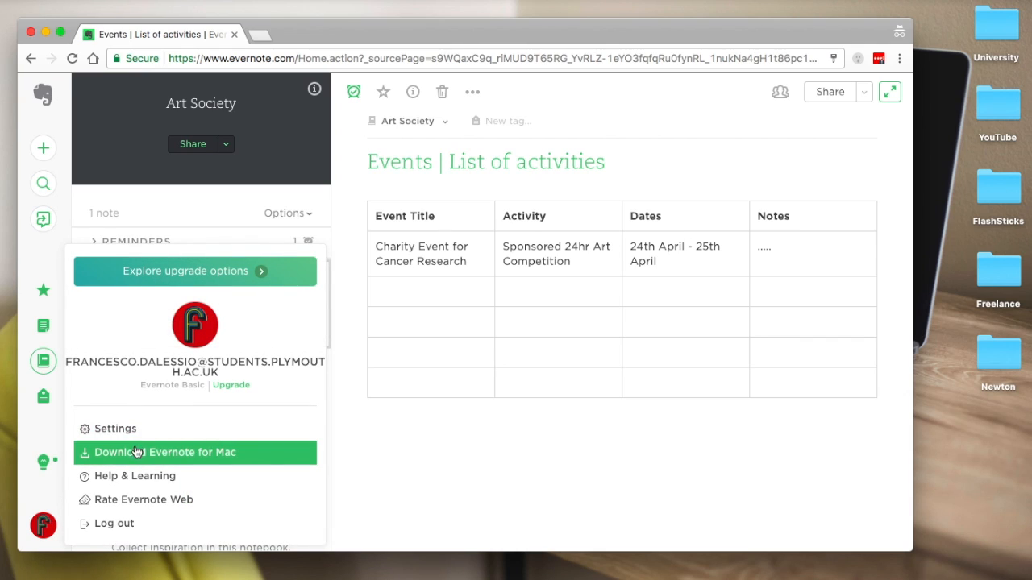
pyautogui.click(115, 429)
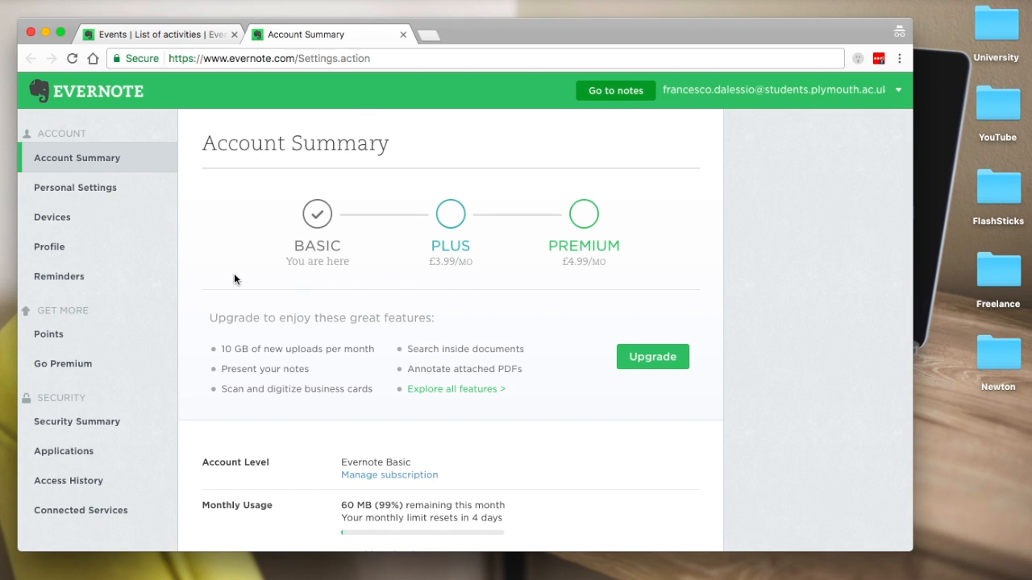
pyautogui.scroll(-3)
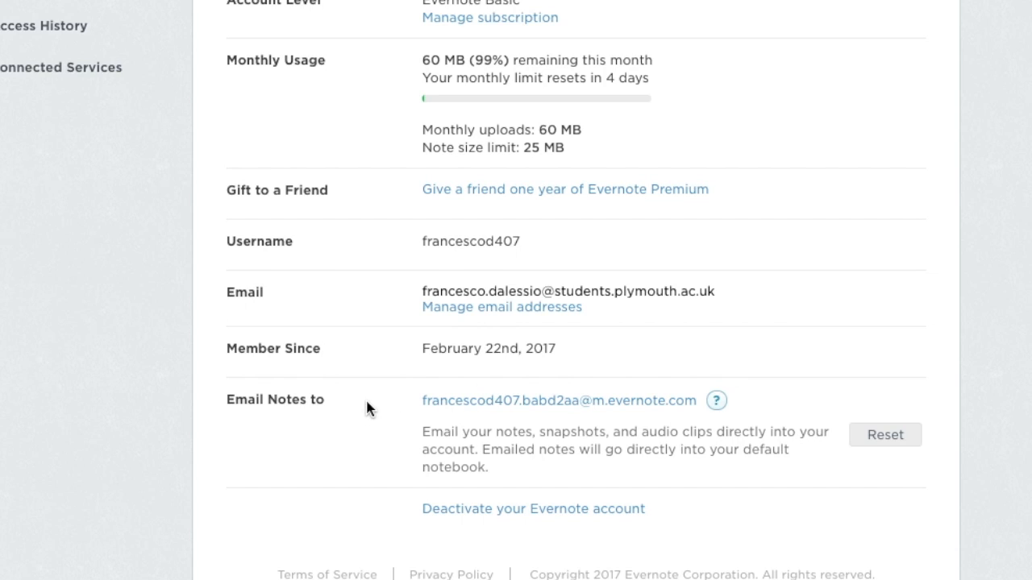
pyautogui.doubleClick(558, 401)
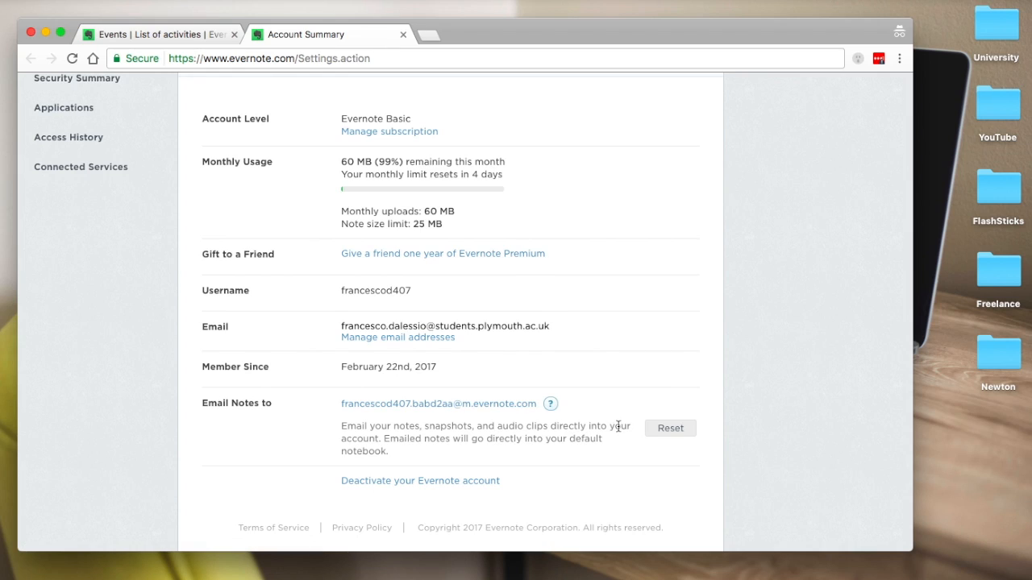
pyautogui.moveTo(432, 414)
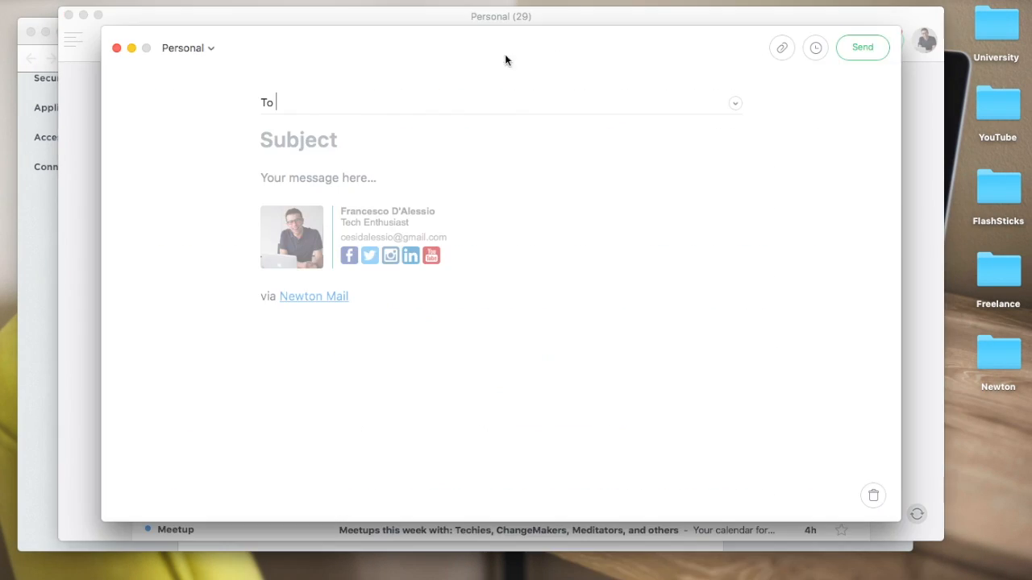
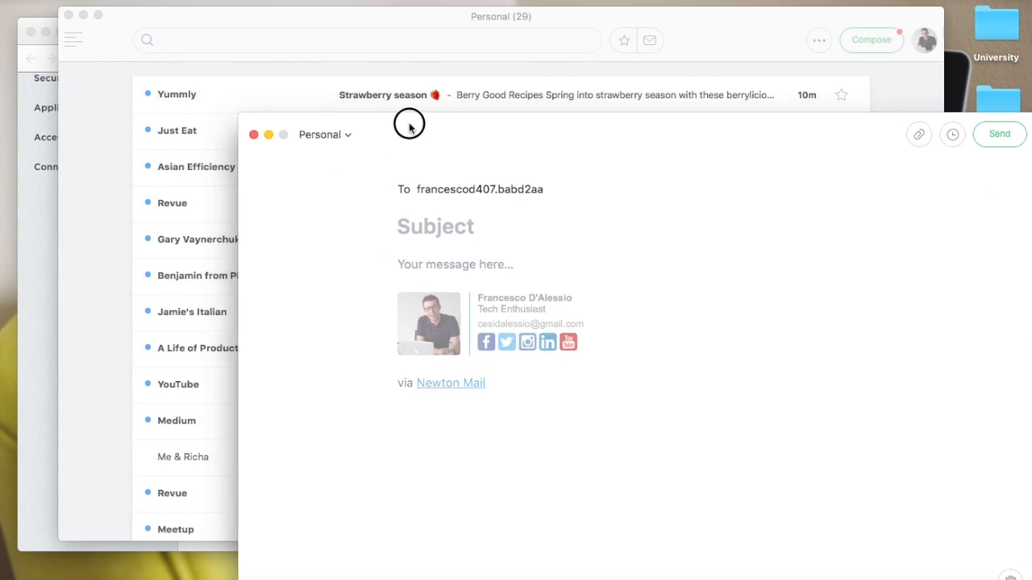
pyautogui.click(254, 134)
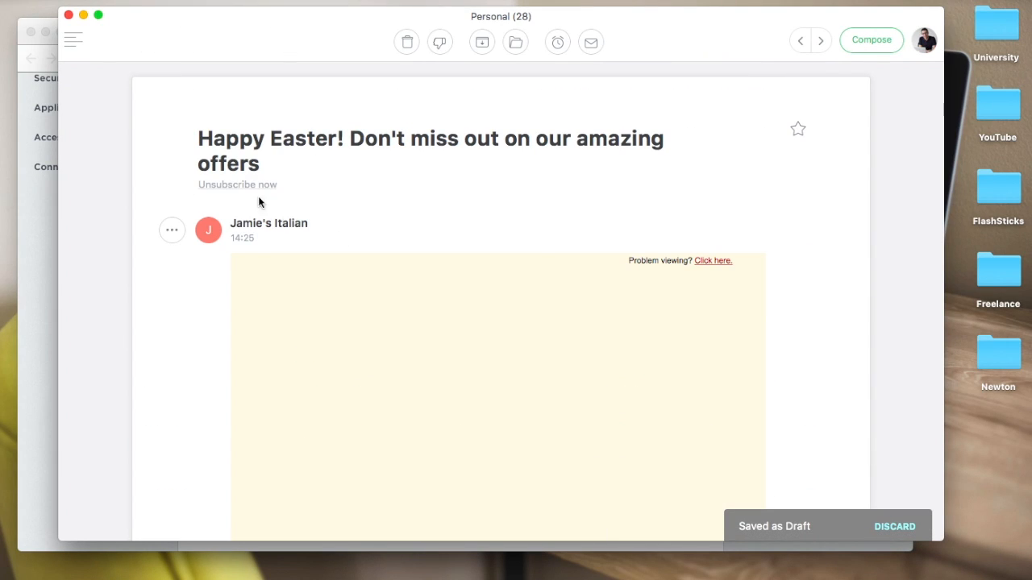
pyautogui.click(171, 230)
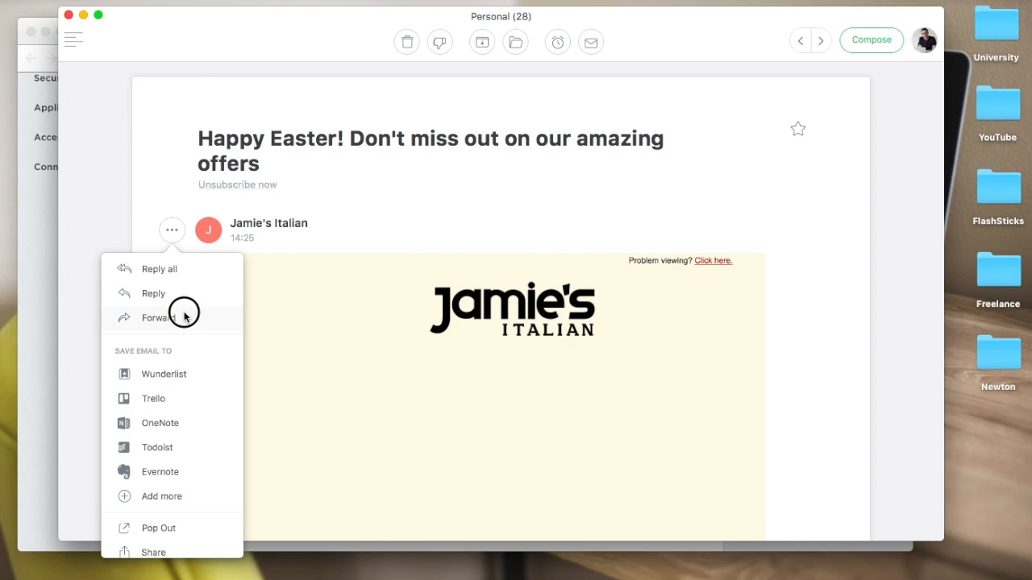
pyautogui.click(153, 318)
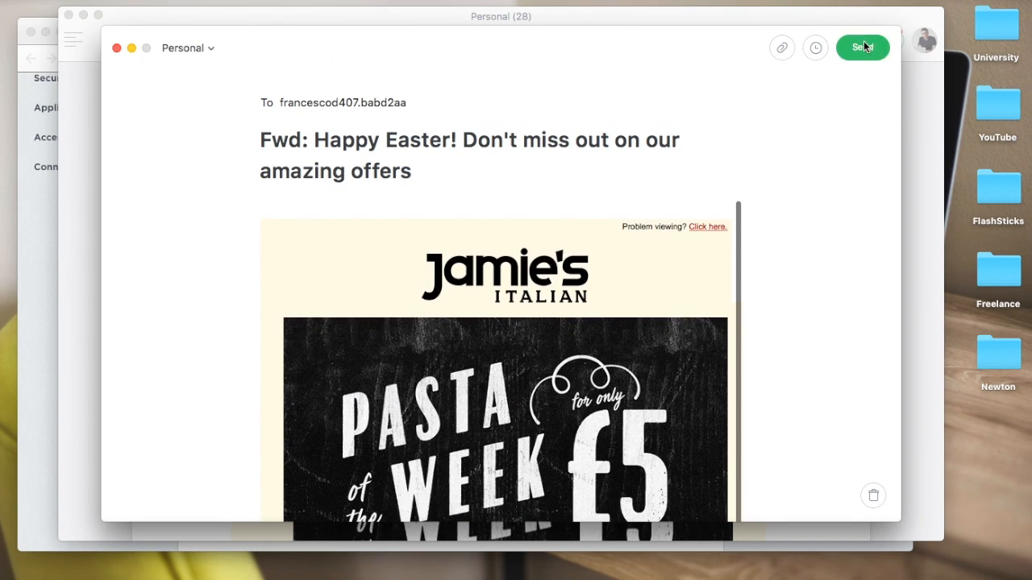
pyautogui.click(862, 47)
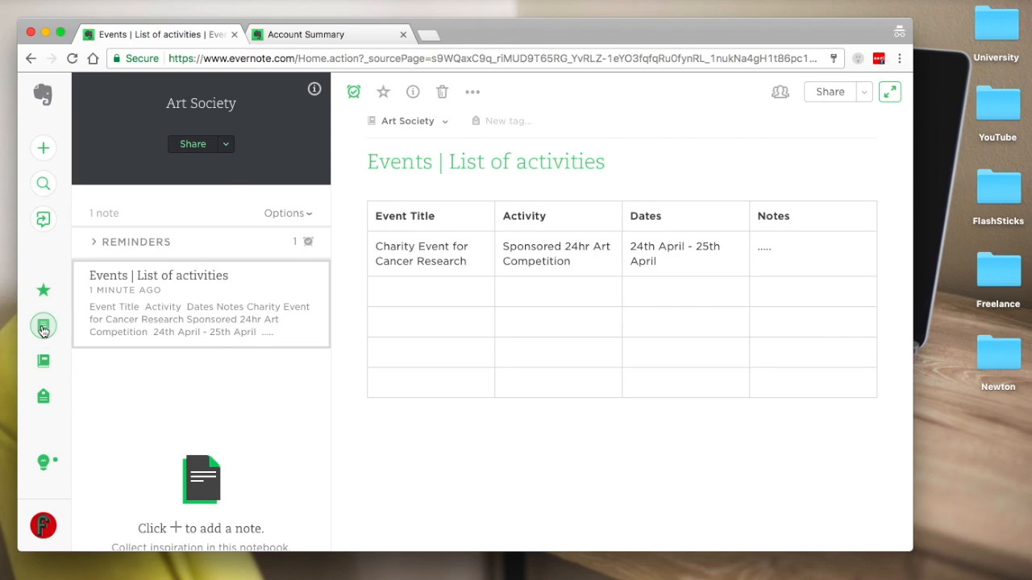
# Show all notes and scroll to the forwarded Easter email note
pyautogui.click(42, 327)
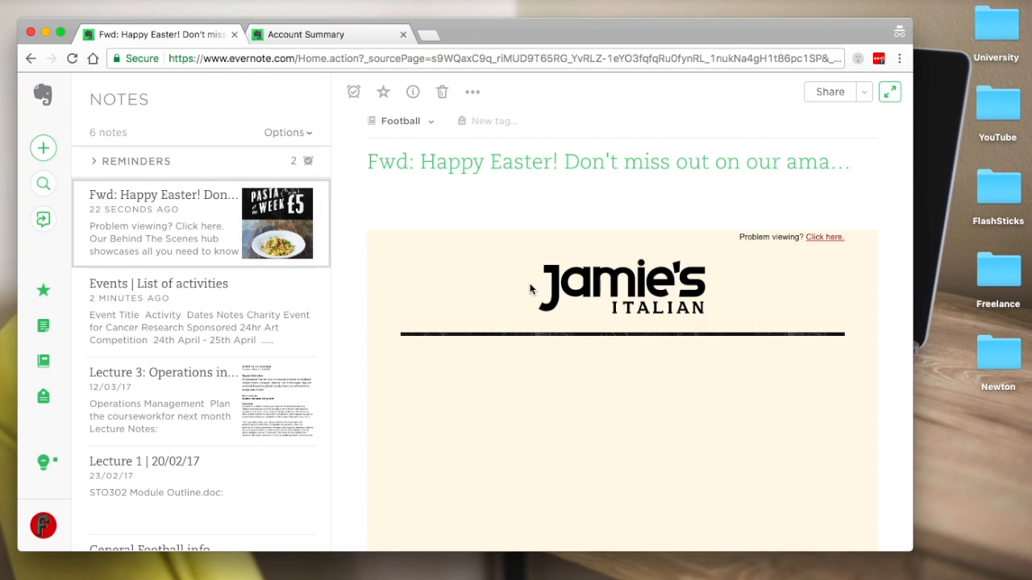
pyautogui.scroll(-3)
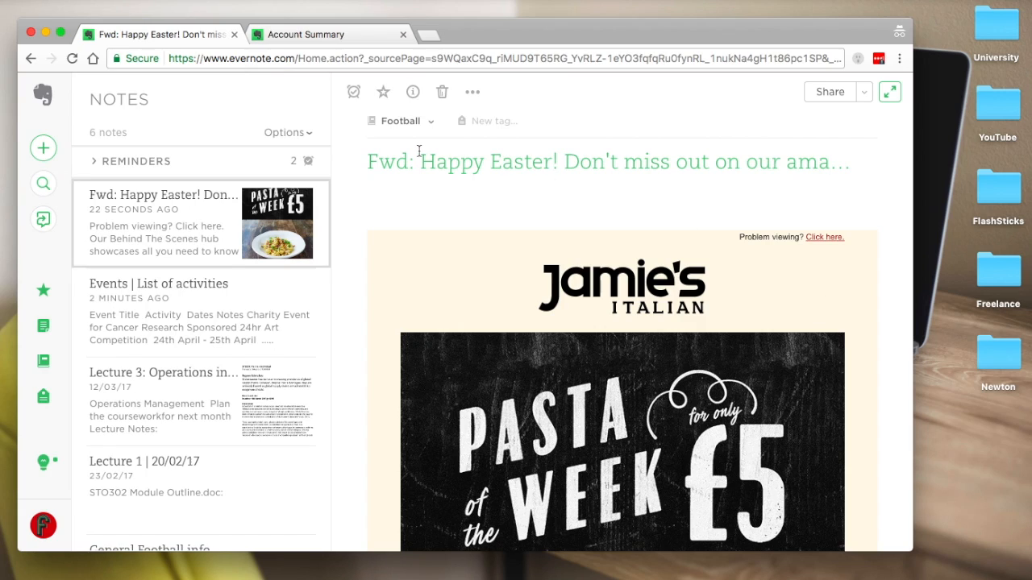
# Move the forwarded Easter email note into Art Society, then delete it
pyautogui.click(401, 120)
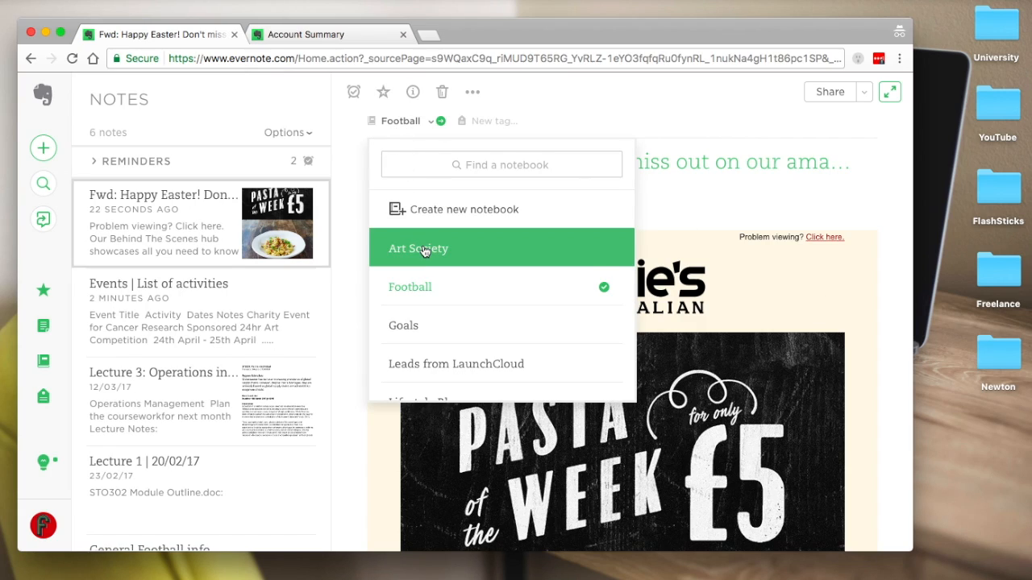
pyautogui.click(418, 248)
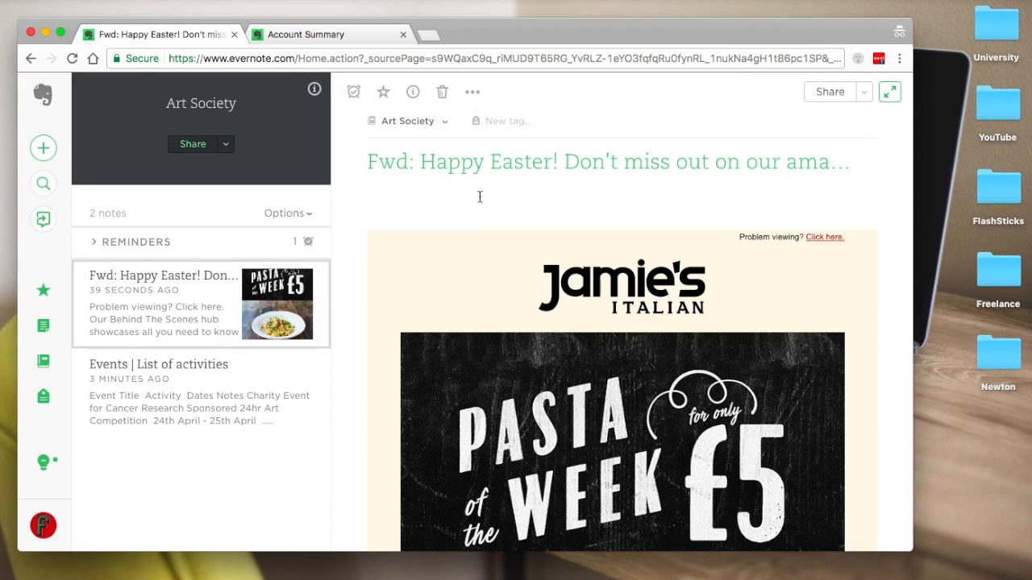
pyautogui.click(442, 91)
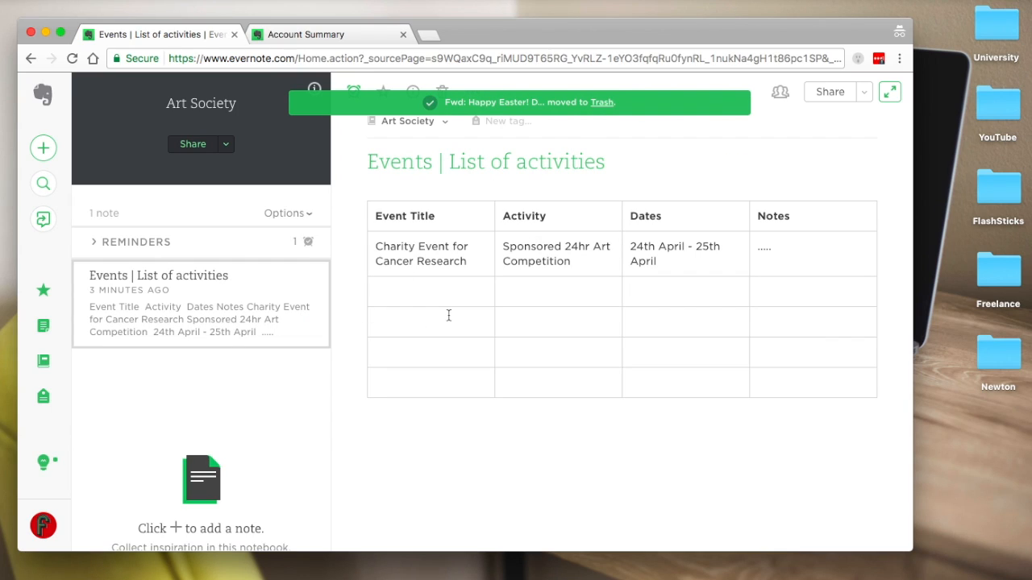
pyautogui.moveTo(266, 233)
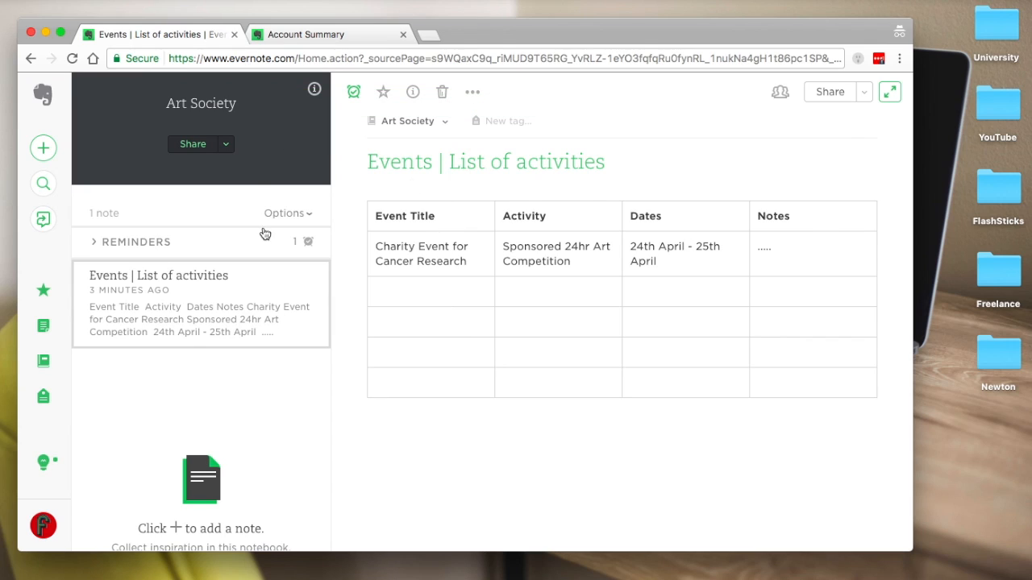
# Create a new Art Society note titled 'Meeting | AGM'
pyautogui.click(43, 147)
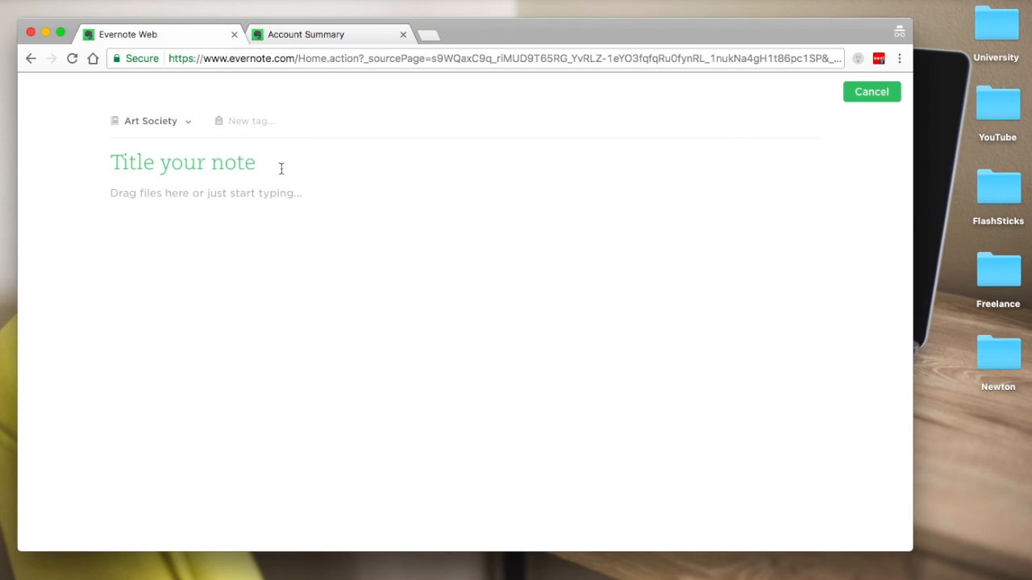
pyautogui.write('Meeting "')
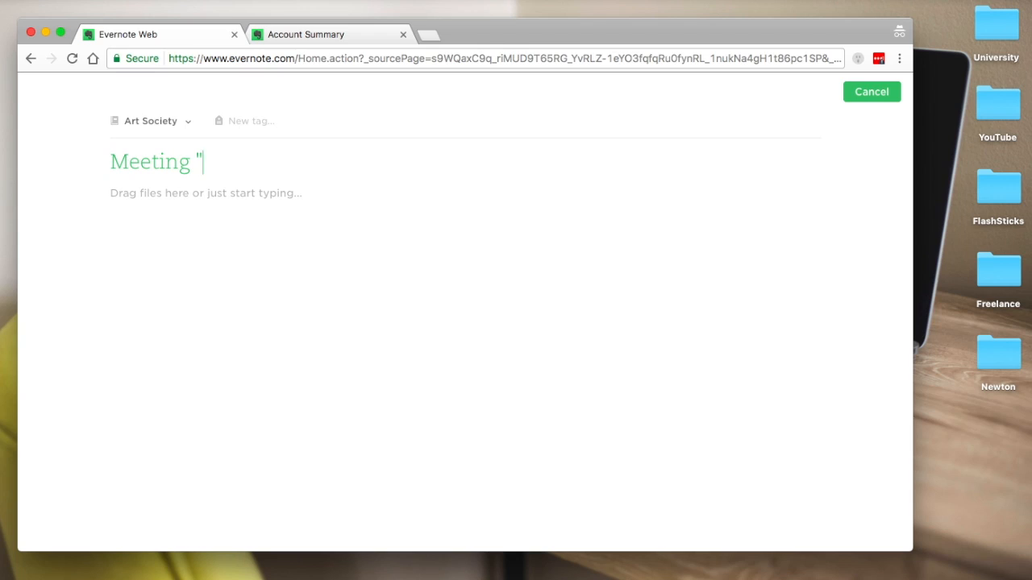
pyautogui.press('Backspace')
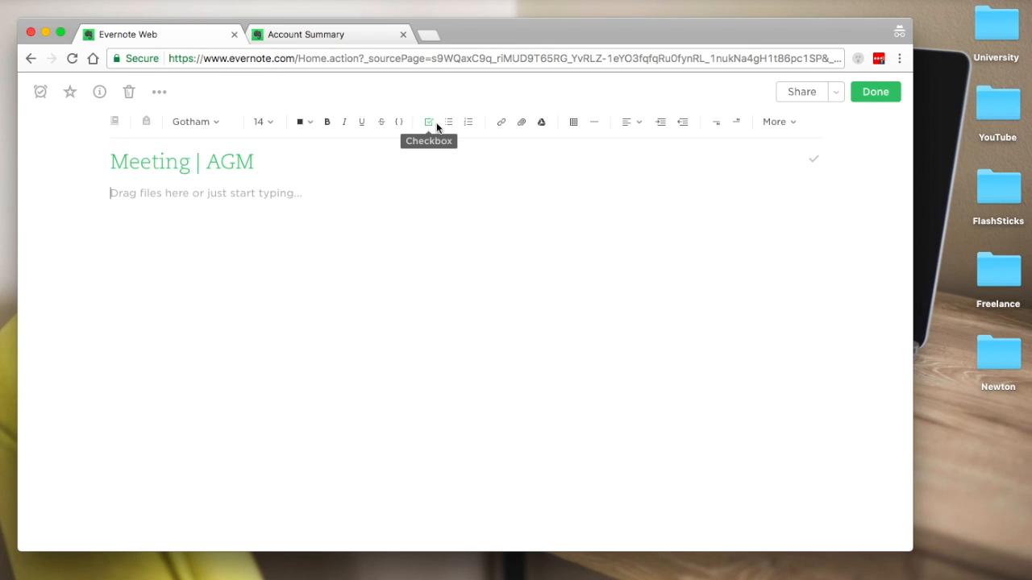
pyautogui.click(449, 122)
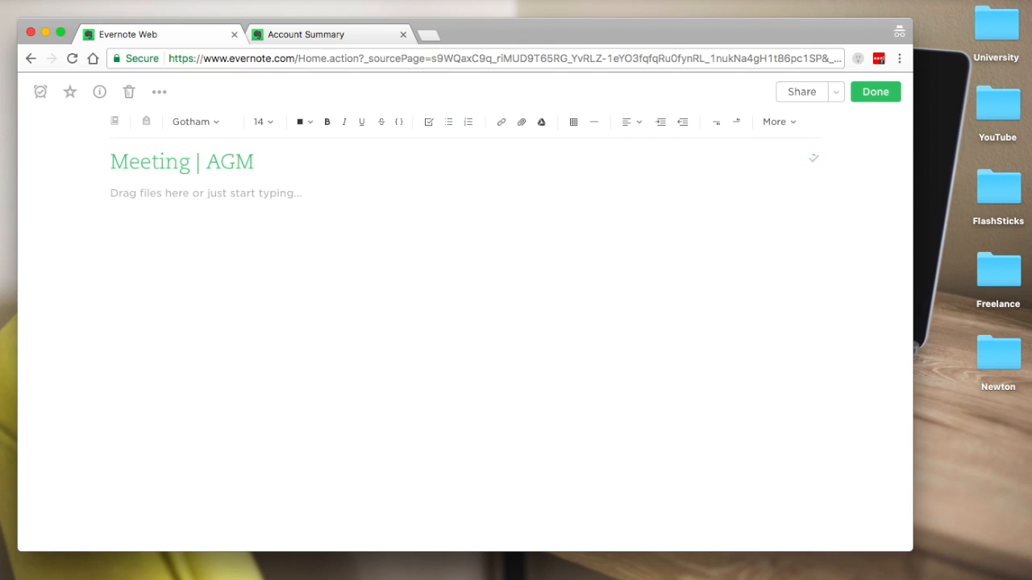
pyautogui.write('Meeting AGM')
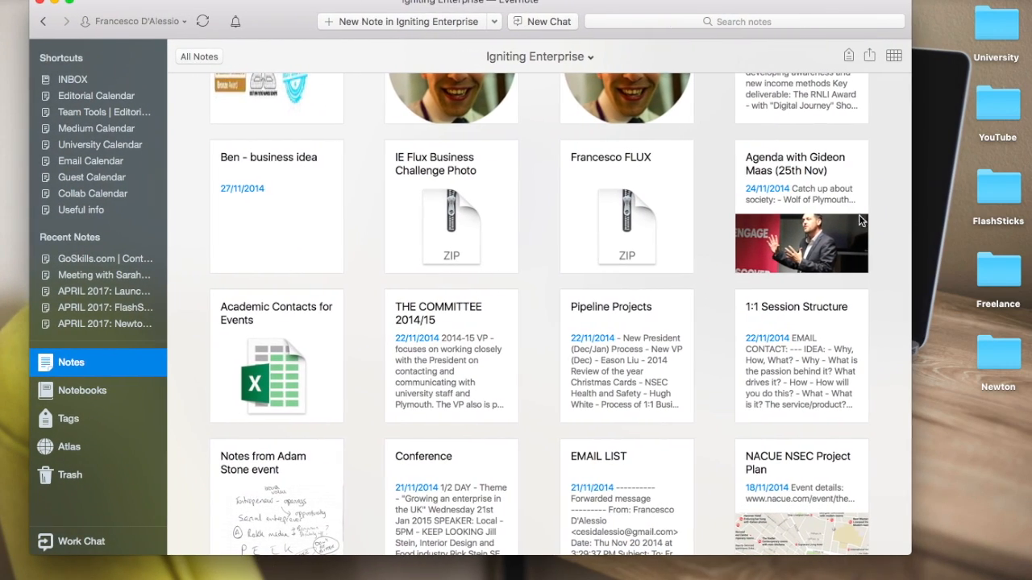
# Scroll the Igniting Enterprise grid and open the Screenshots + Photos from Albert Call note
pyautogui.scroll(3)
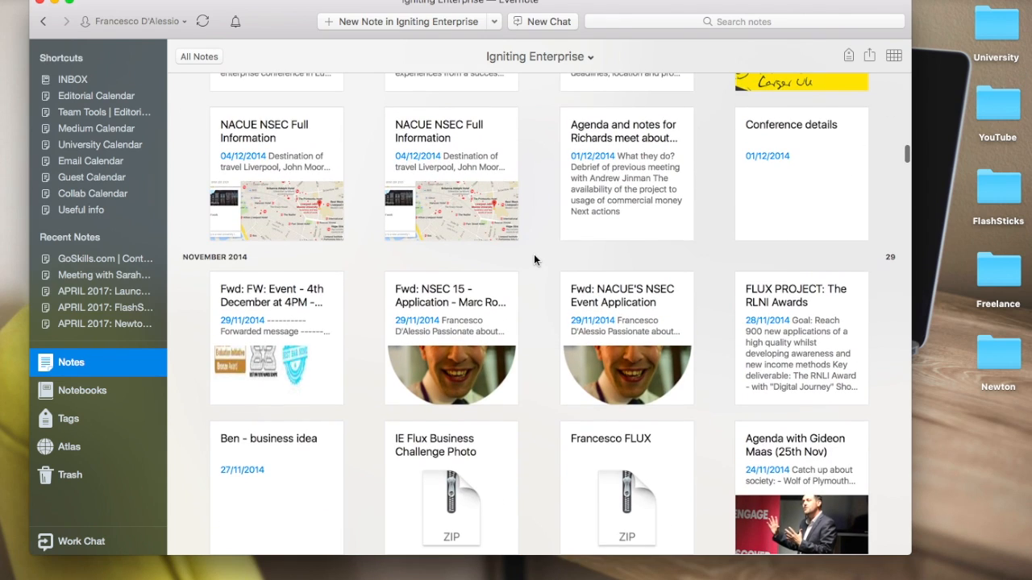
pyautogui.scroll(-3)
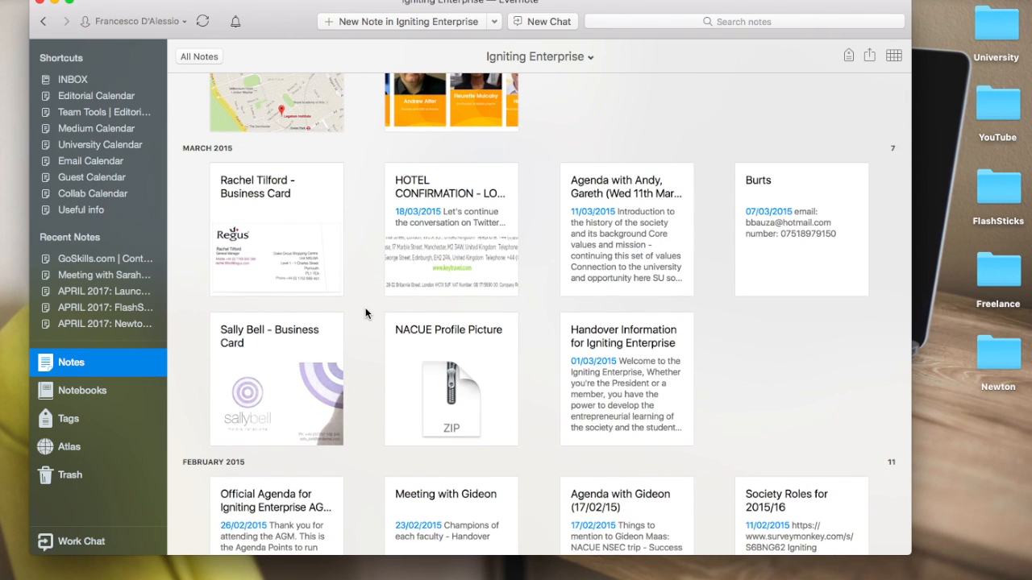
pyautogui.scroll(-3)
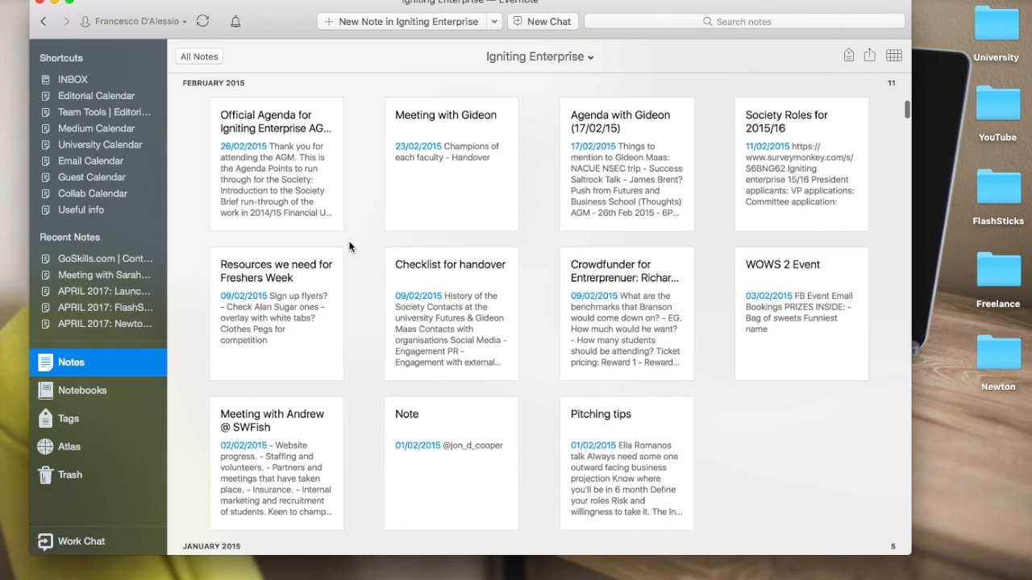
pyautogui.scroll(-3)
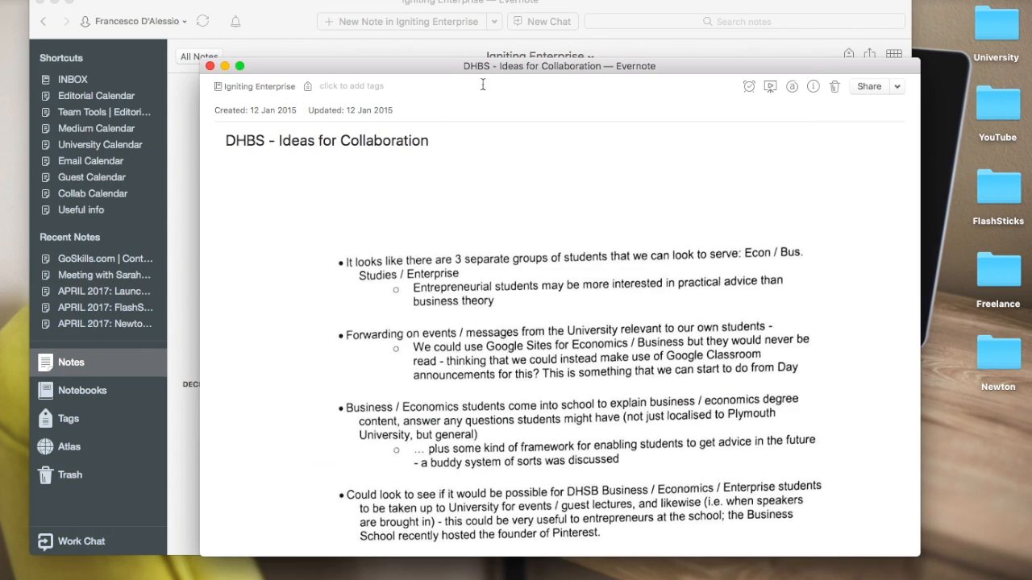
pyautogui.scroll(-3)
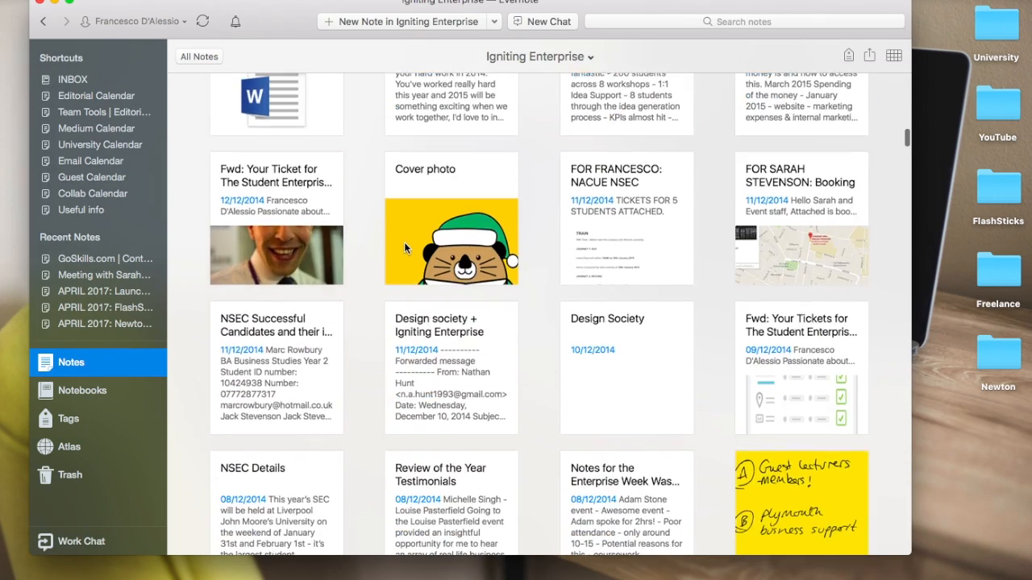
pyautogui.scroll(-3)
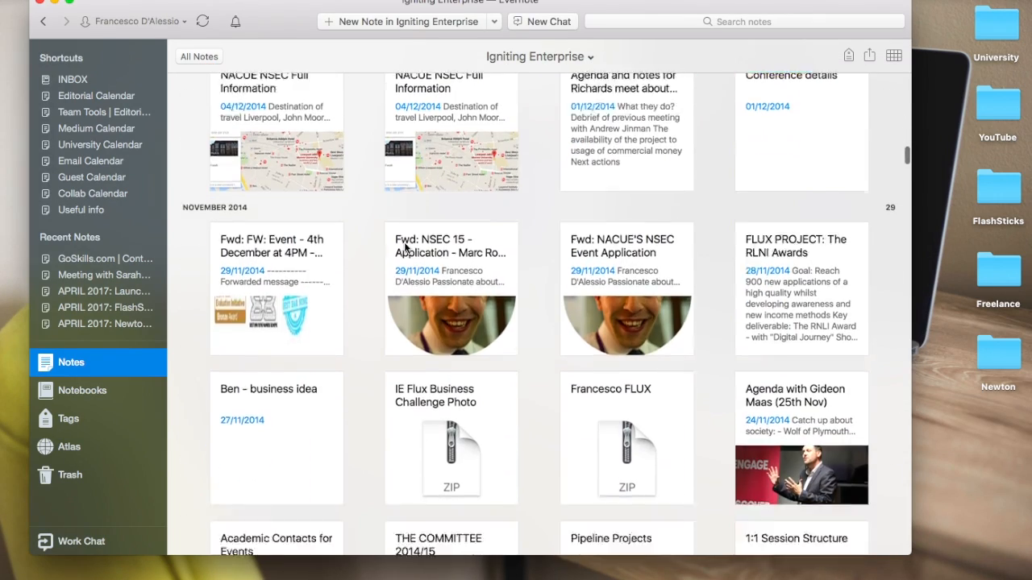
pyautogui.scroll(-3)
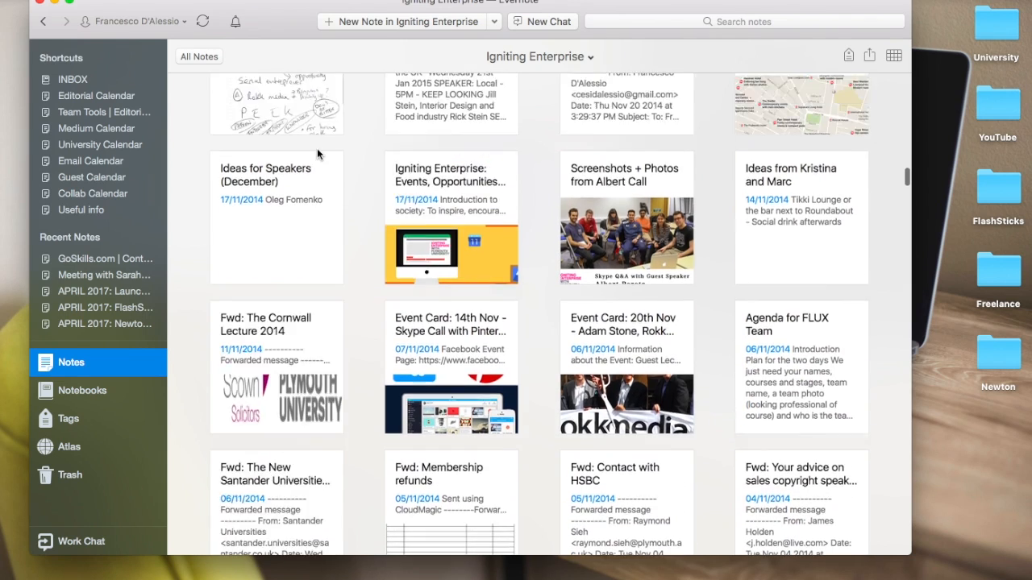
pyautogui.scroll(-3)
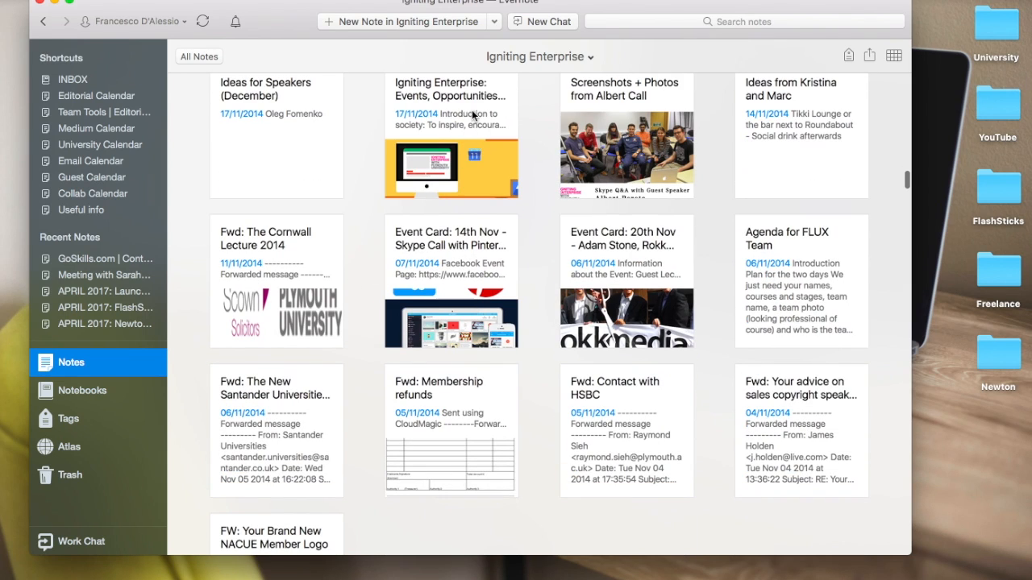
pyautogui.doubleClick(626, 89)
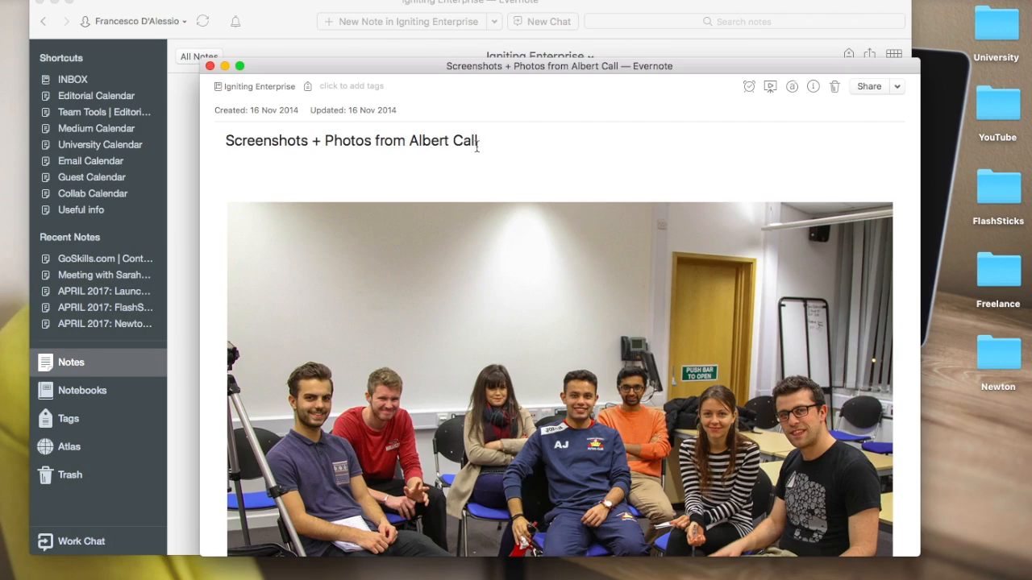
# Scroll on to the Birmingham Trip - Full Details and Lowdown note and its map
pyautogui.scroll(-3)
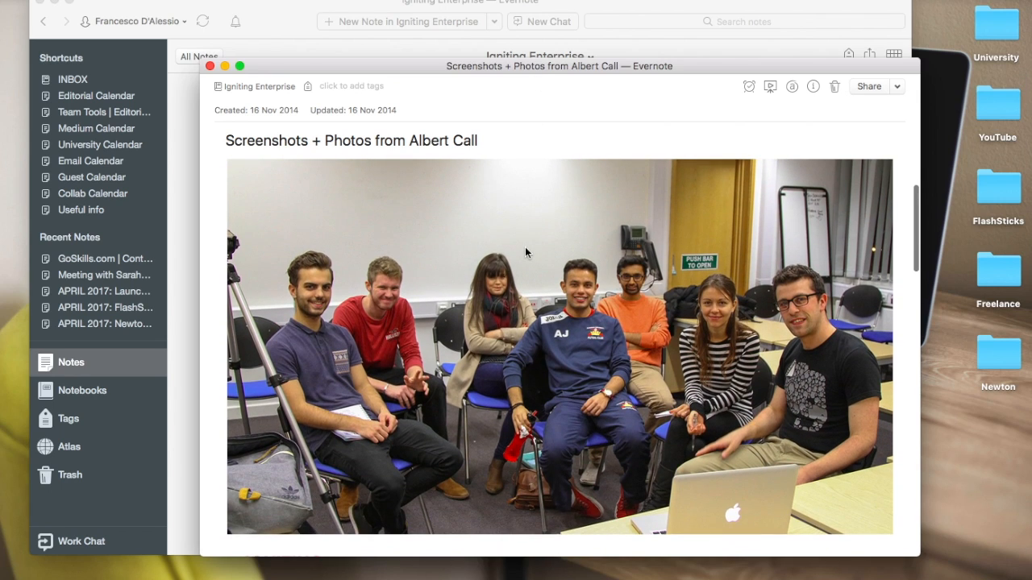
pyautogui.scroll(-3)
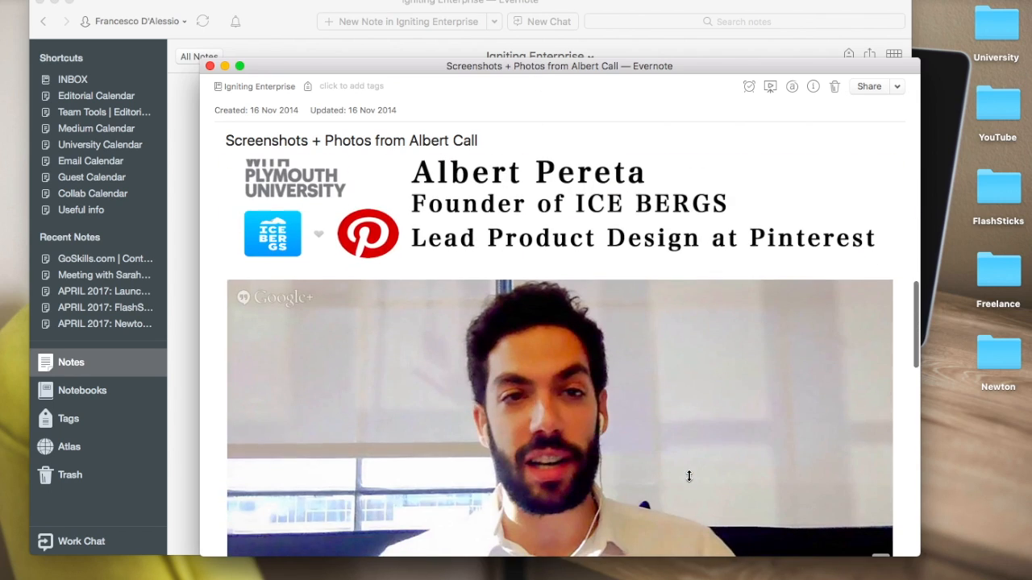
pyautogui.scroll(-3)
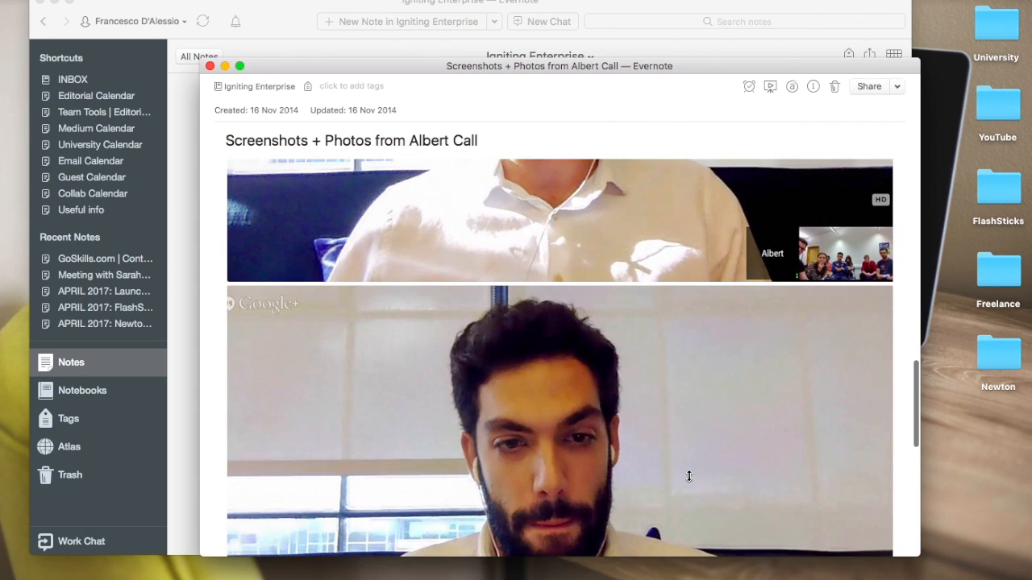
pyautogui.scroll(-3)
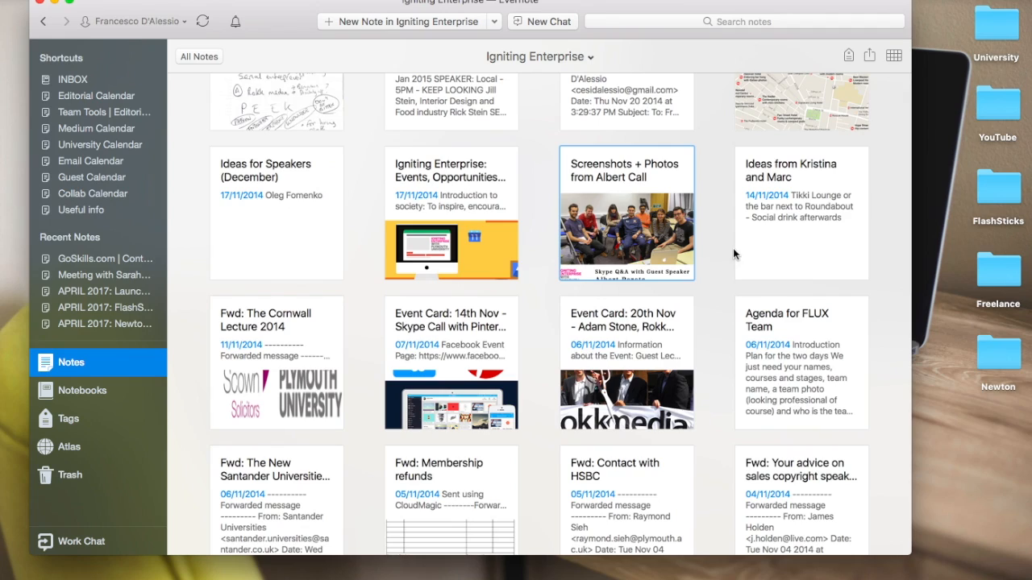
pyautogui.scroll(-3)
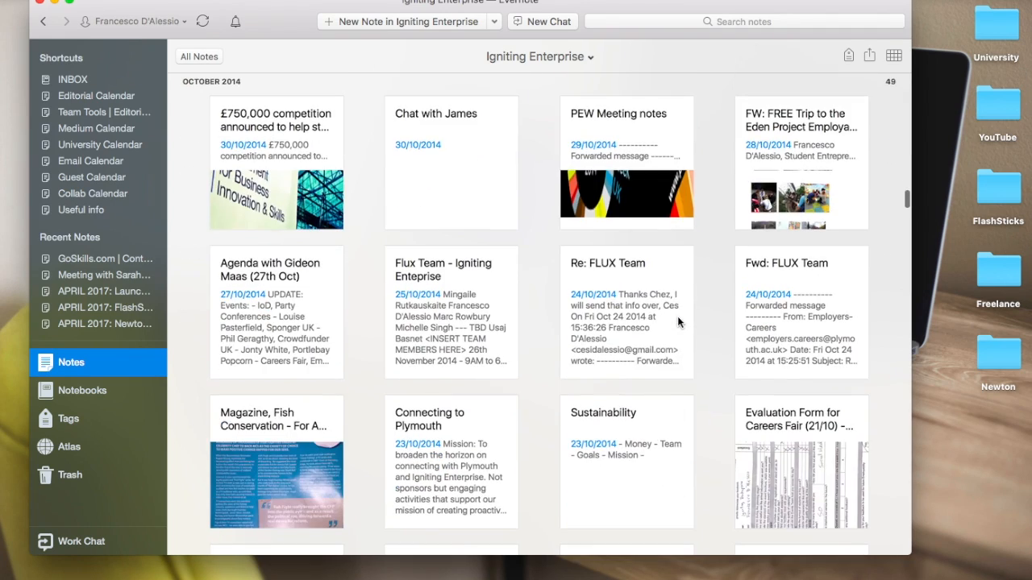
pyautogui.scroll(-3)
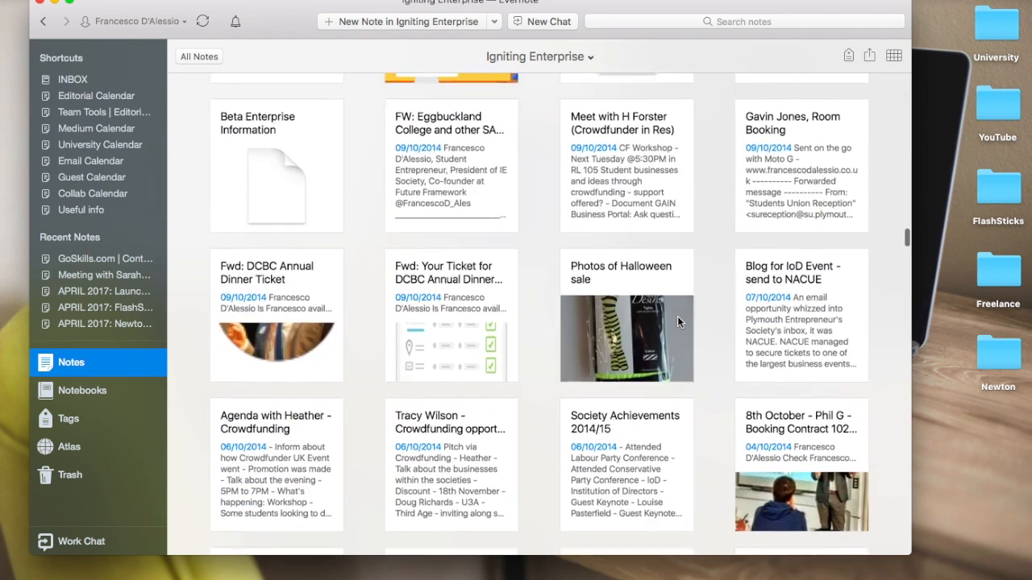
pyautogui.scroll(-3)
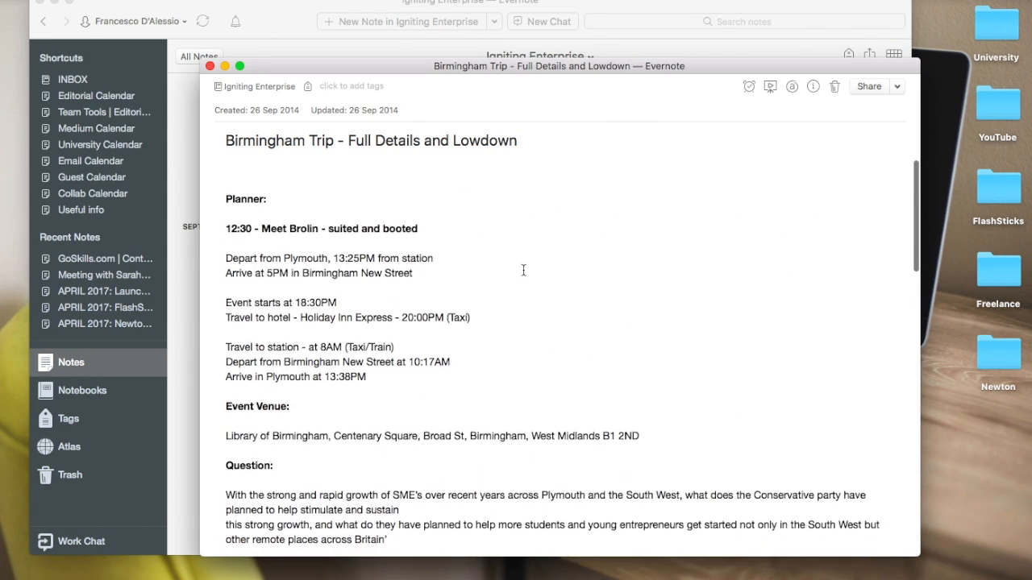
pyautogui.scroll(-3)
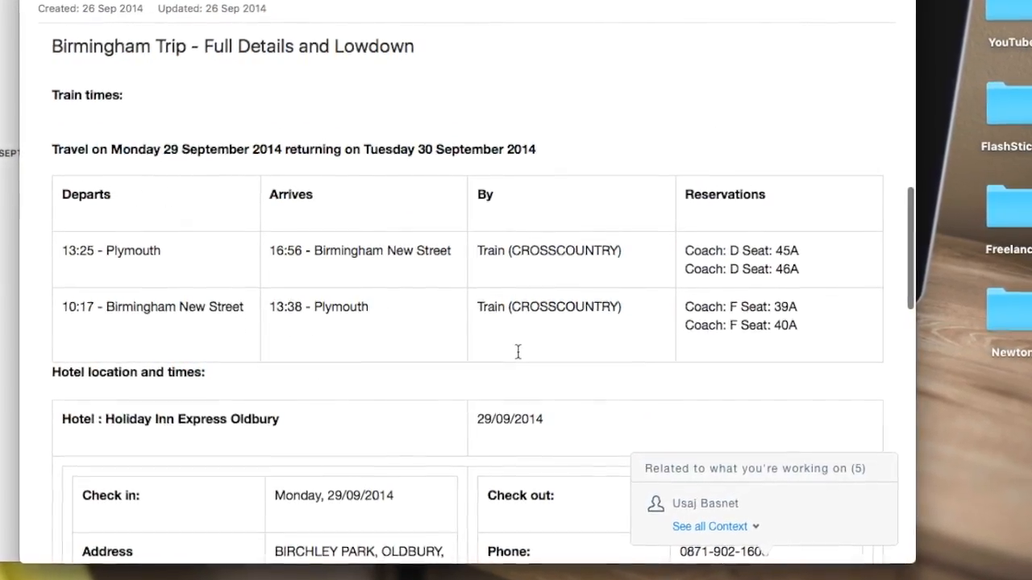
pyautogui.scroll(-3)
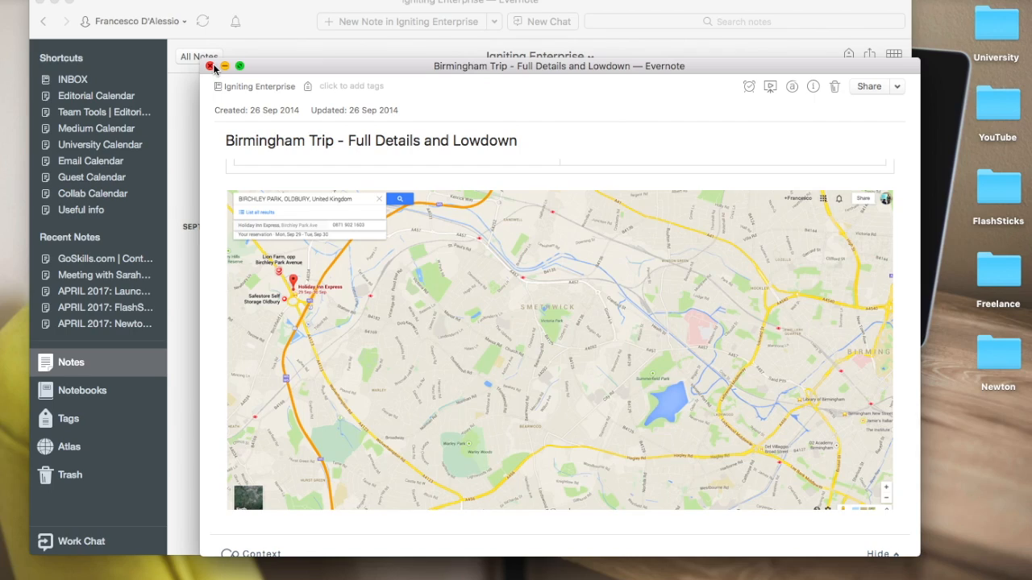
# Close the Birmingham Trip note window and scroll down to the older 2014 notes
pyautogui.click(212, 68)
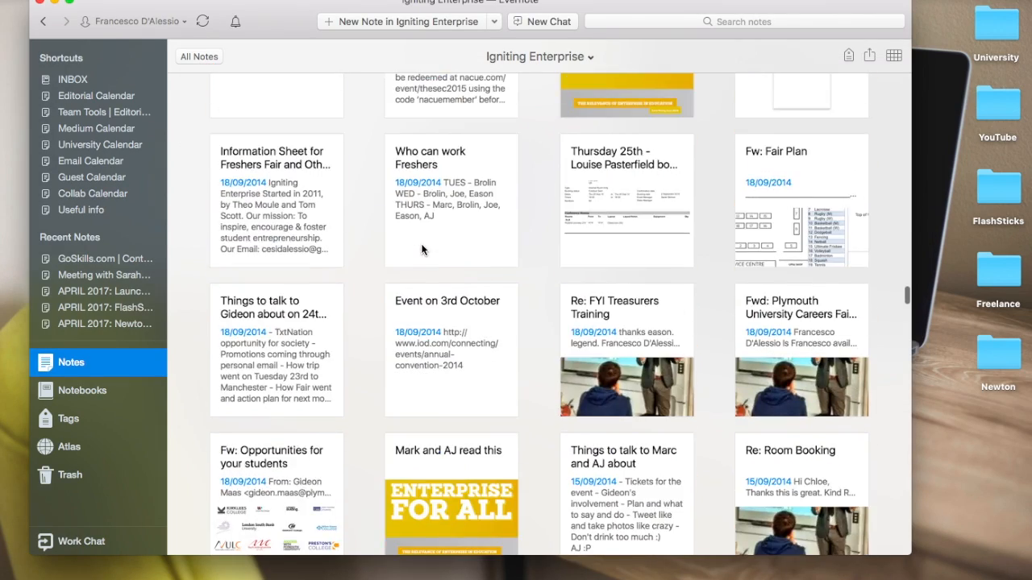
pyautogui.scroll(-3)
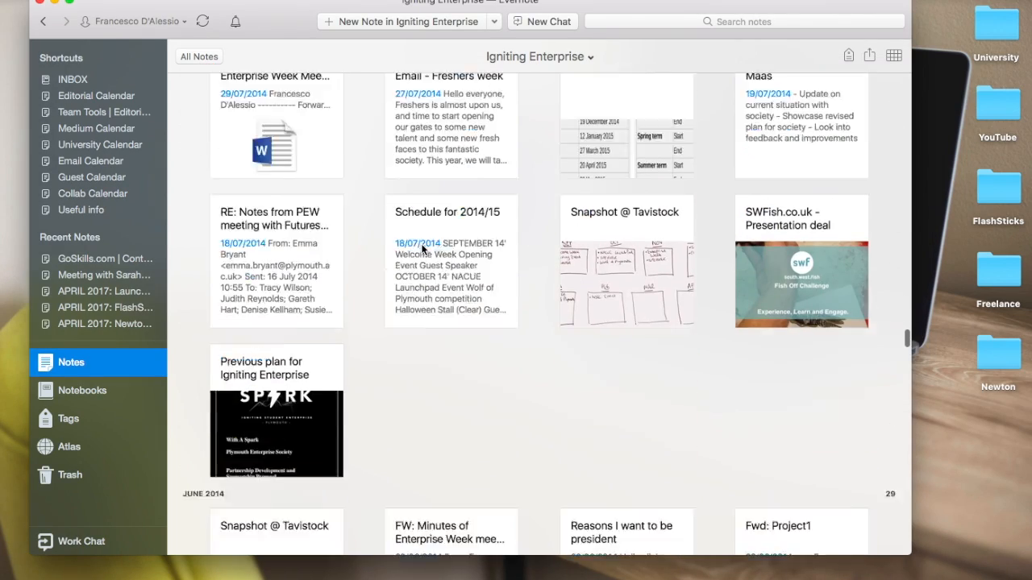
pyautogui.scroll(-3)
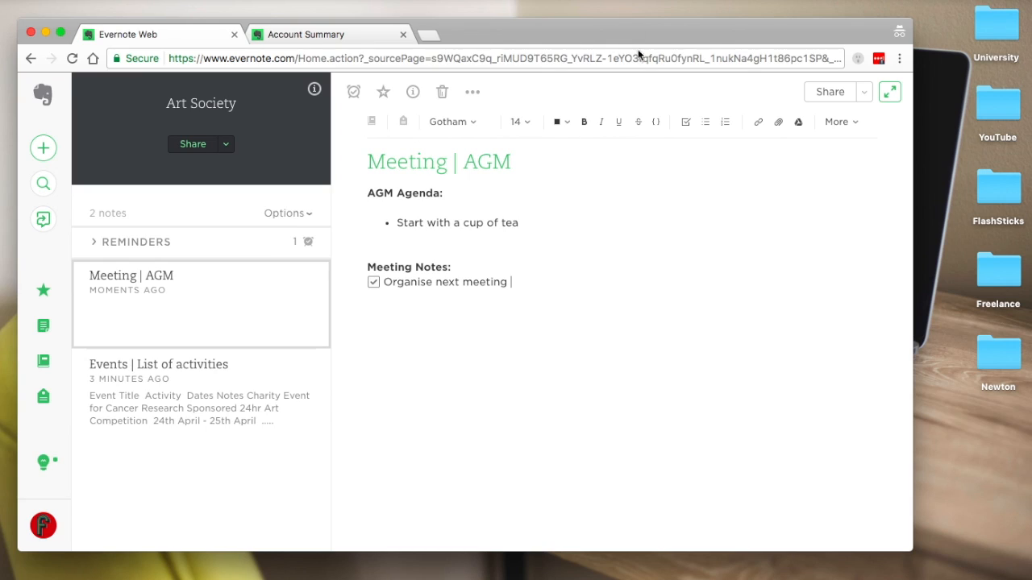
pyautogui.moveTo(645, 93)
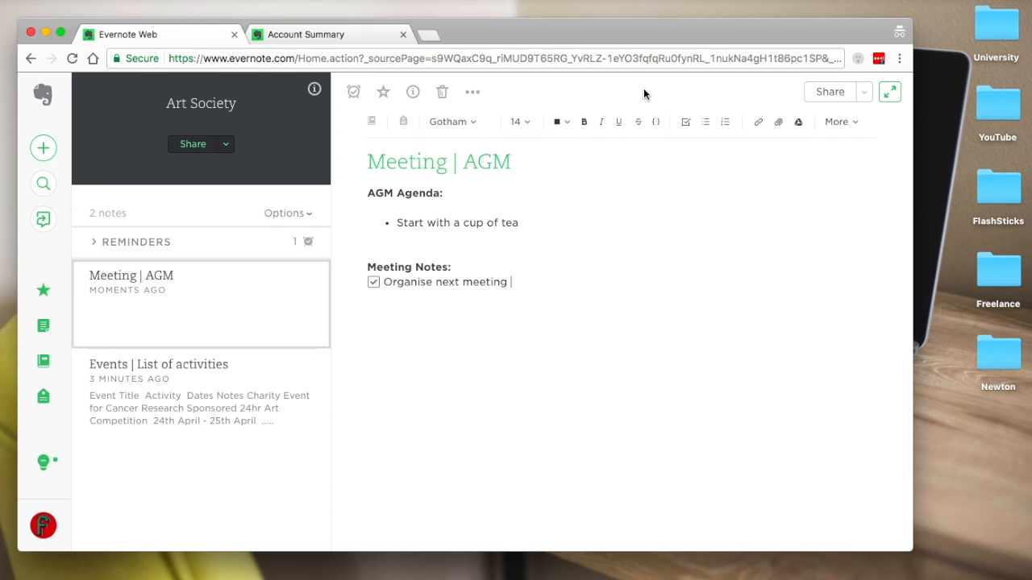